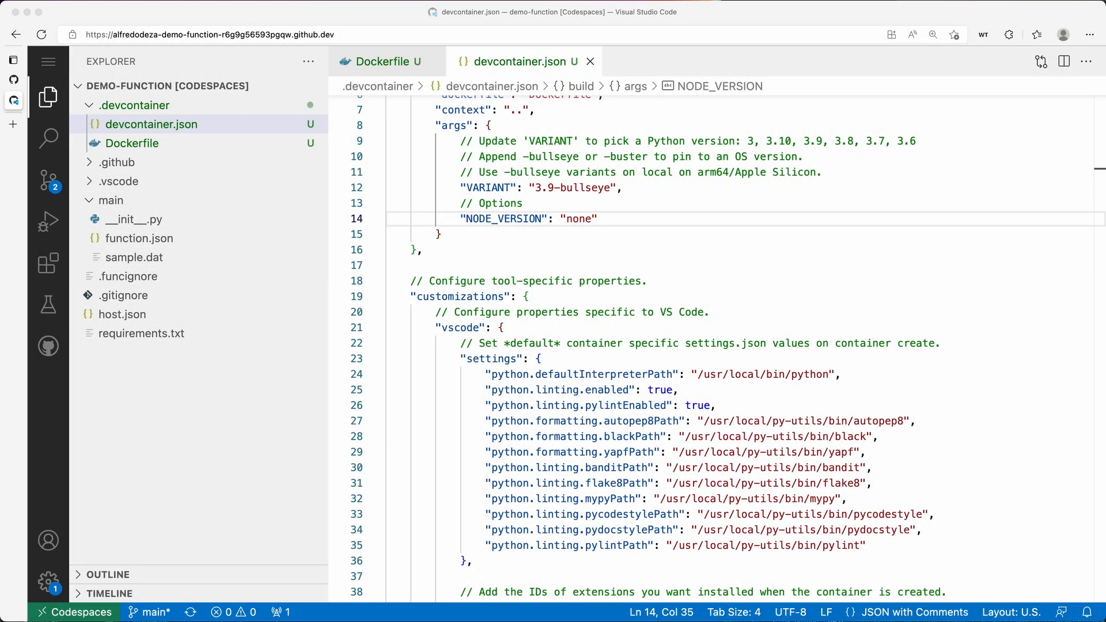
mouse_move(977, 275)
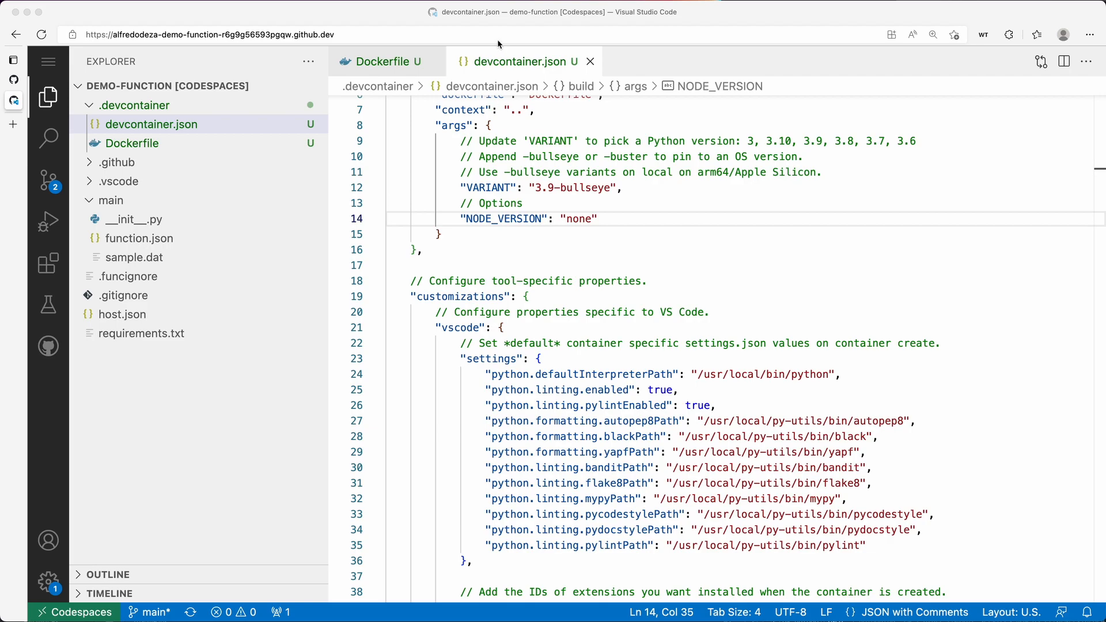
mouse_move(603, 204)
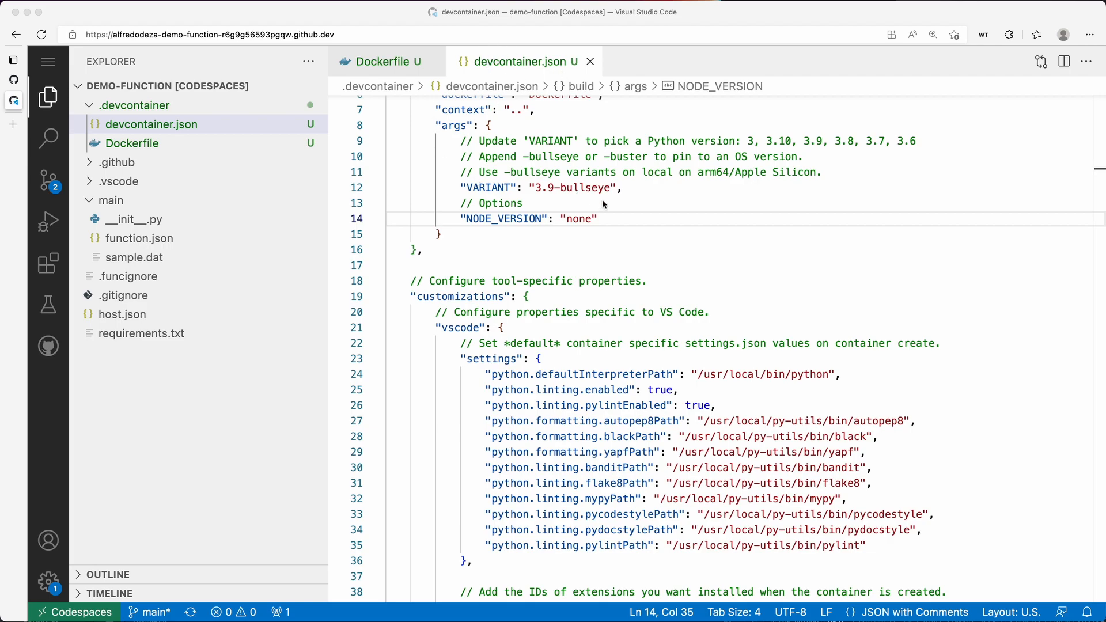
mouse_move(704, 228)
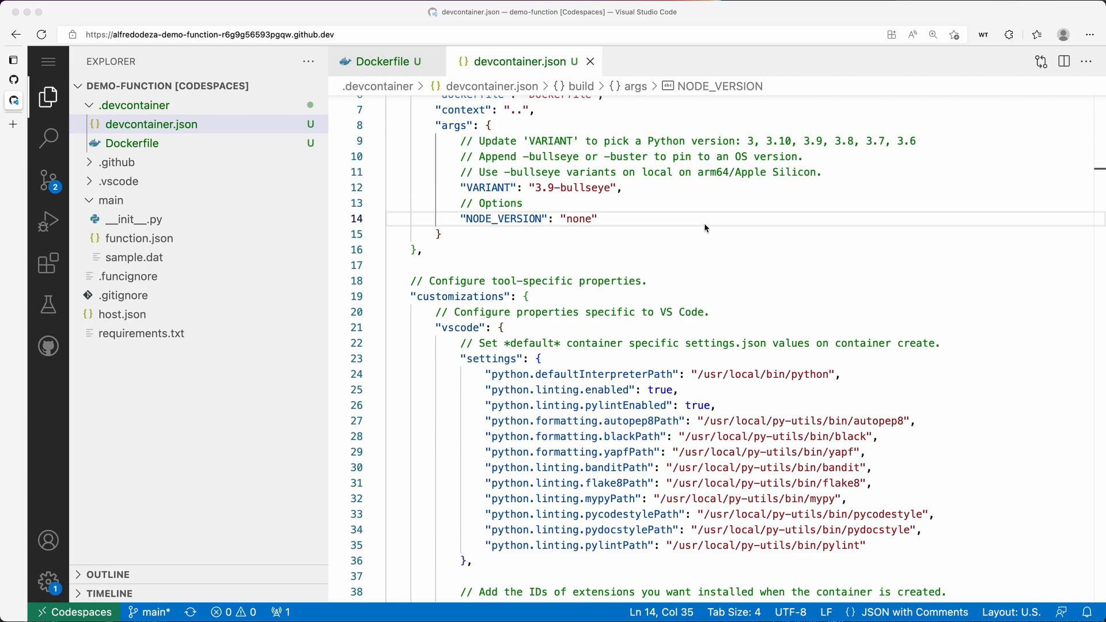
mouse_move(749, 325)
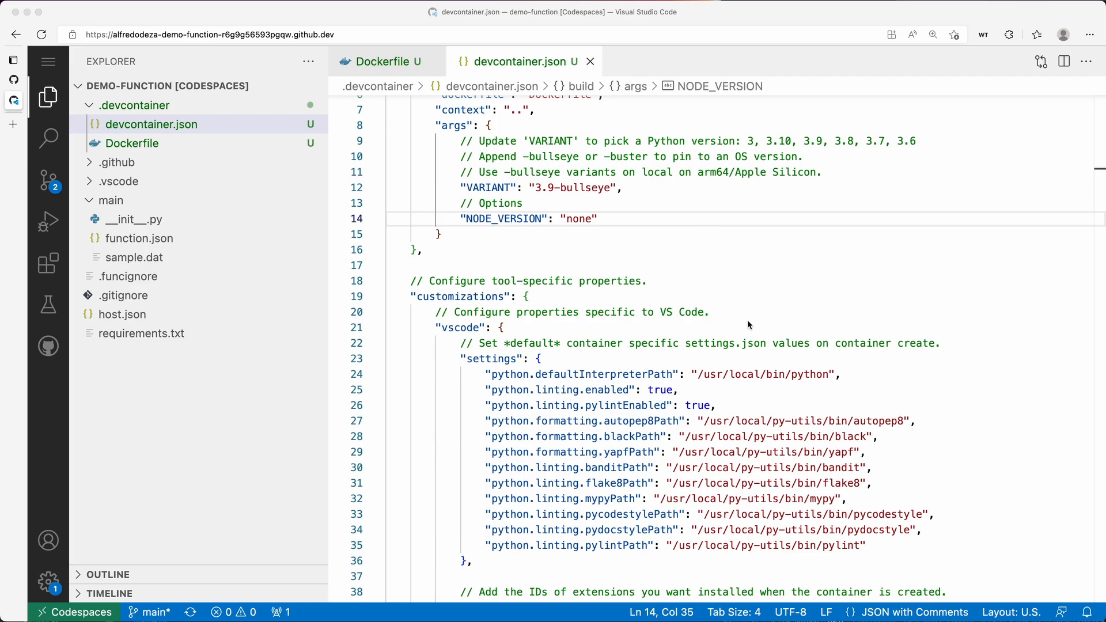
Search the marketplace for 'python b' and open the Black Formatter (ms-python.black-formatter) page
scroll("down", 3)
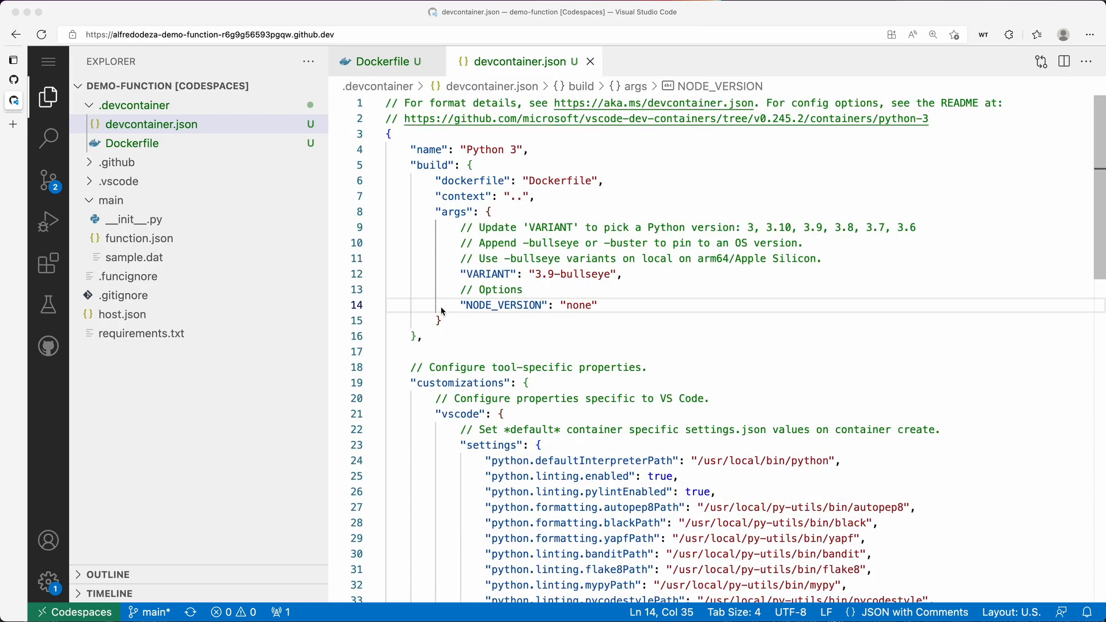
mouse_move(496, 234)
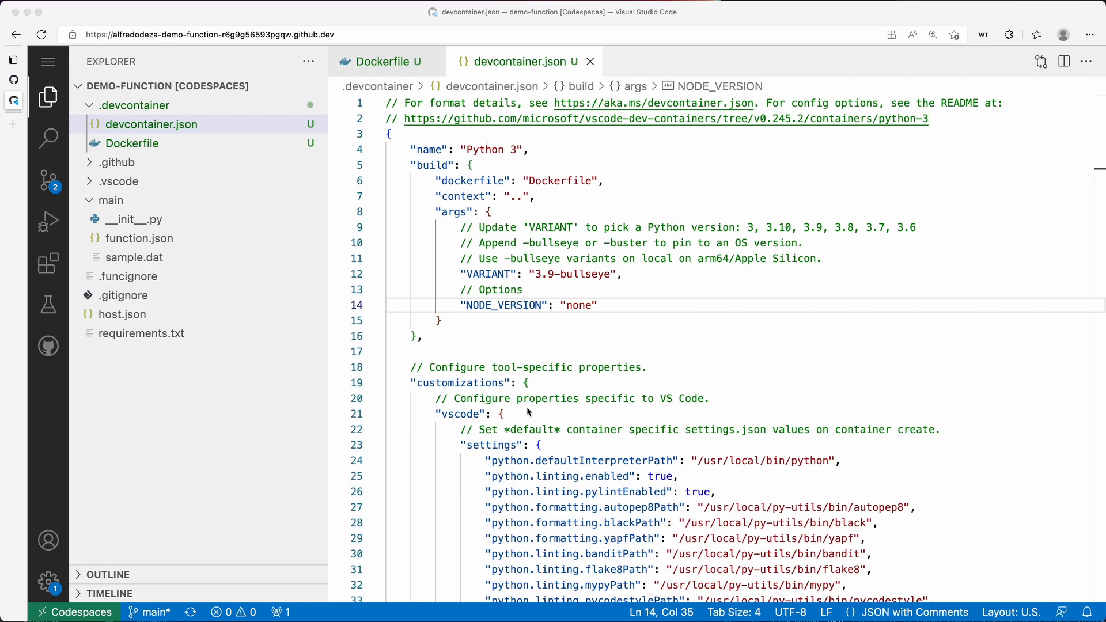
scroll("down", 3)
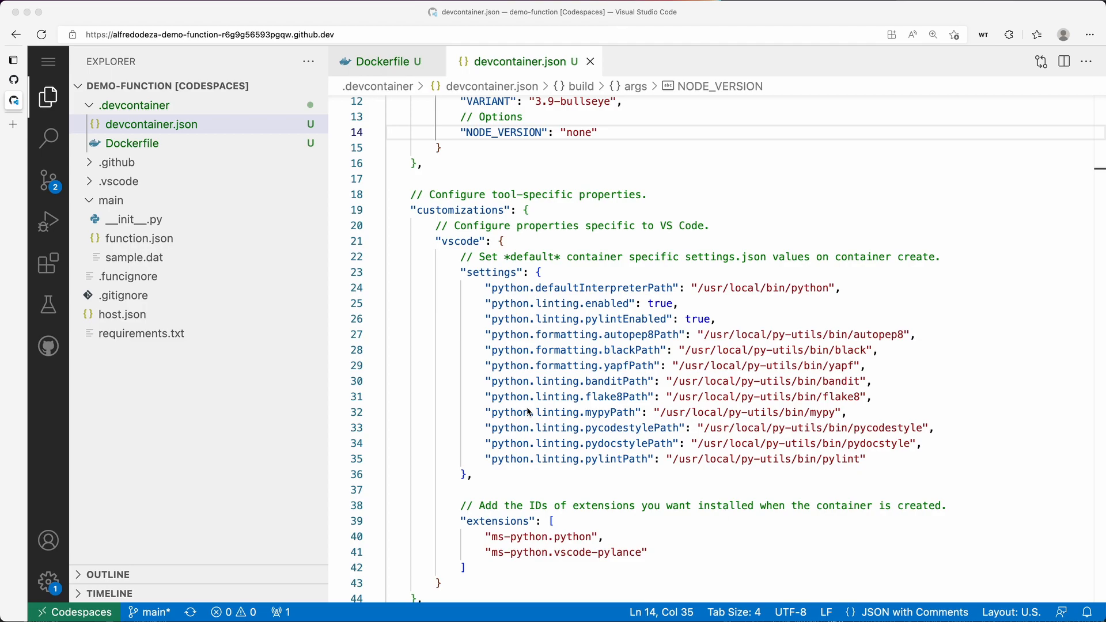
scroll("down", 3)
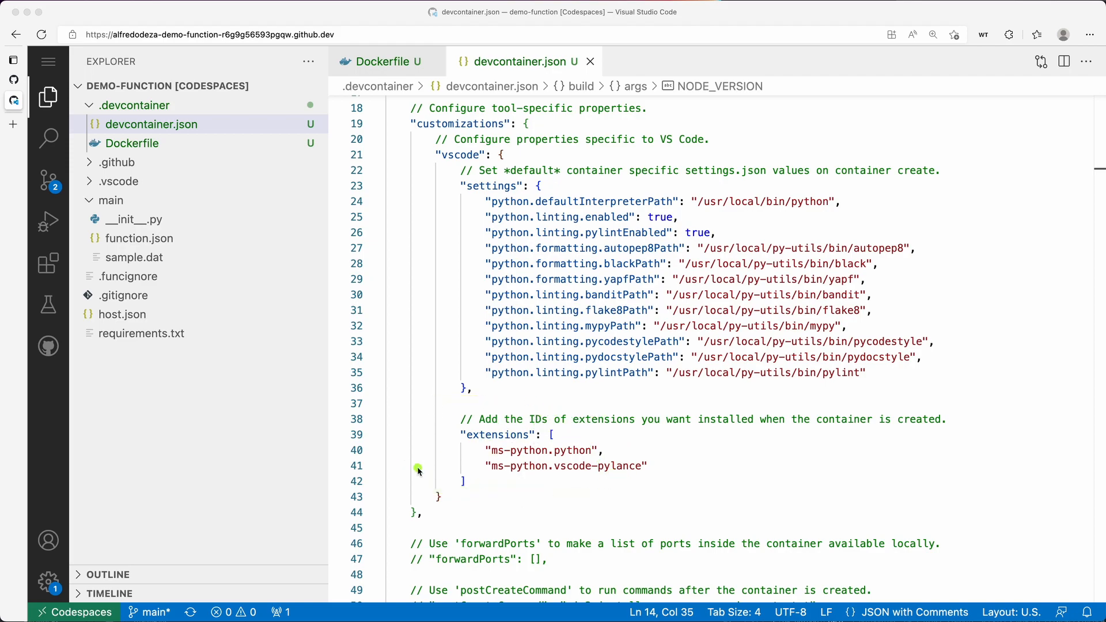
mouse_move(532, 458)
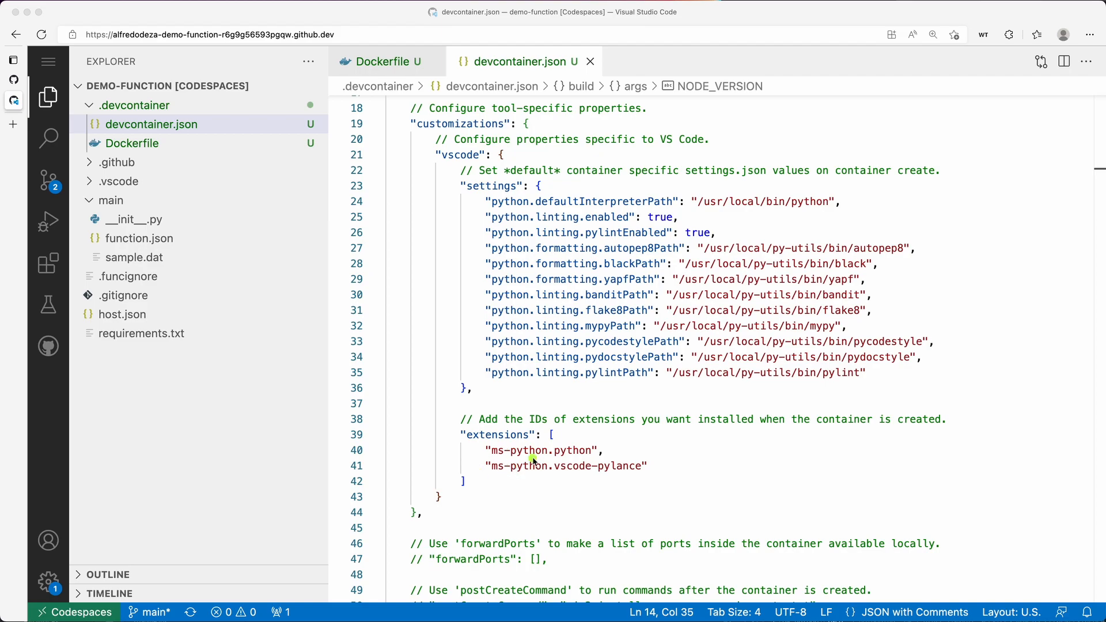
mouse_move(502, 487)
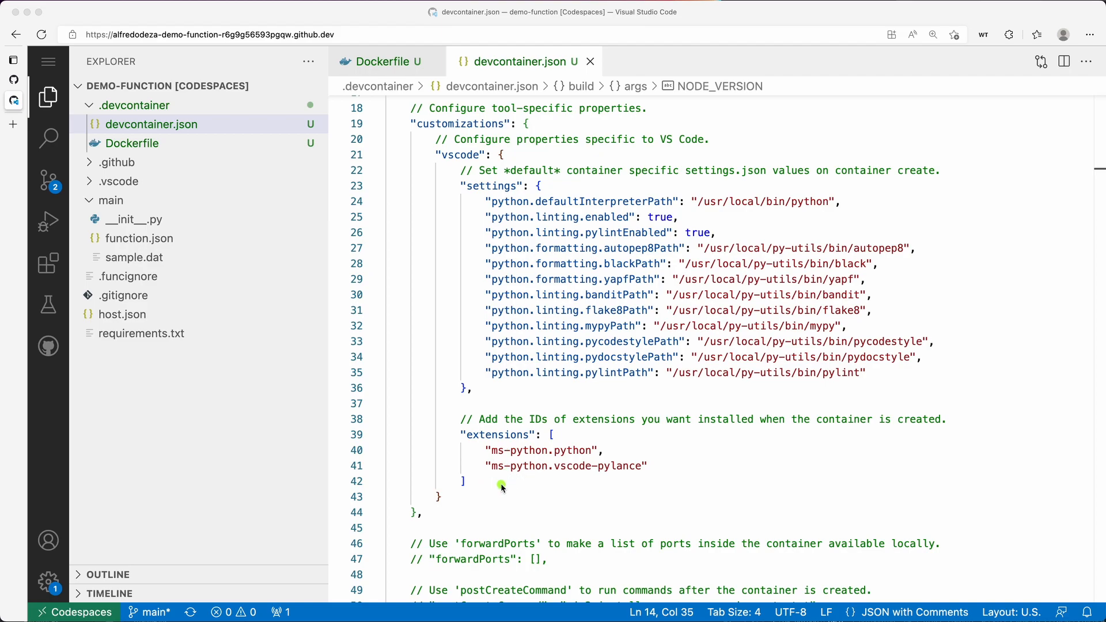
left_click_drag(494, 392, 500, 490)
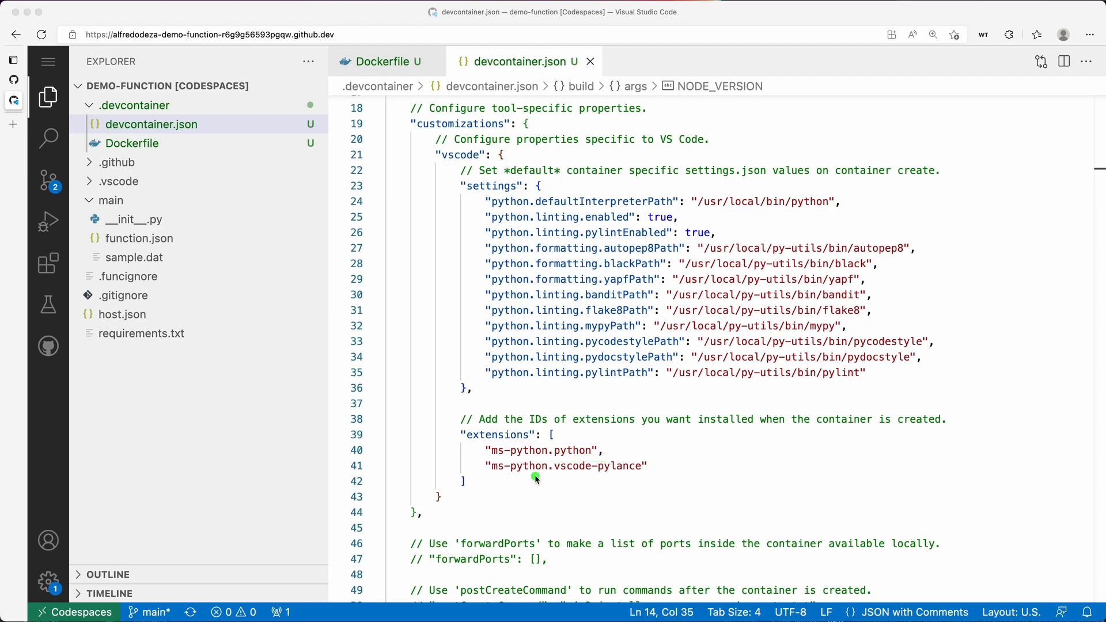
mouse_move(524, 481)
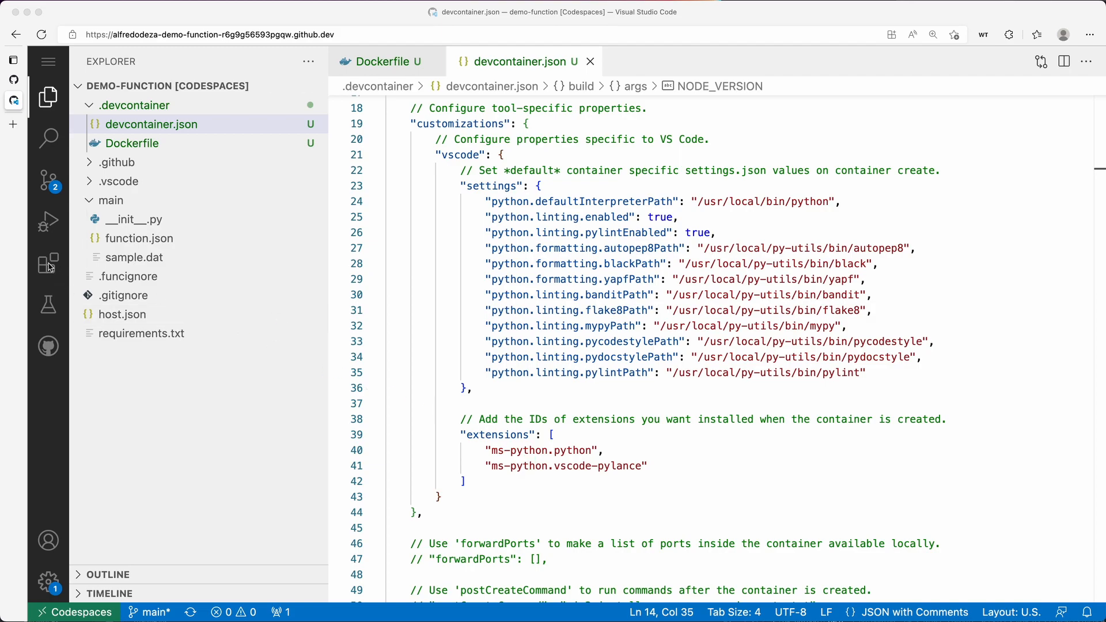
mouse_move(48, 264)
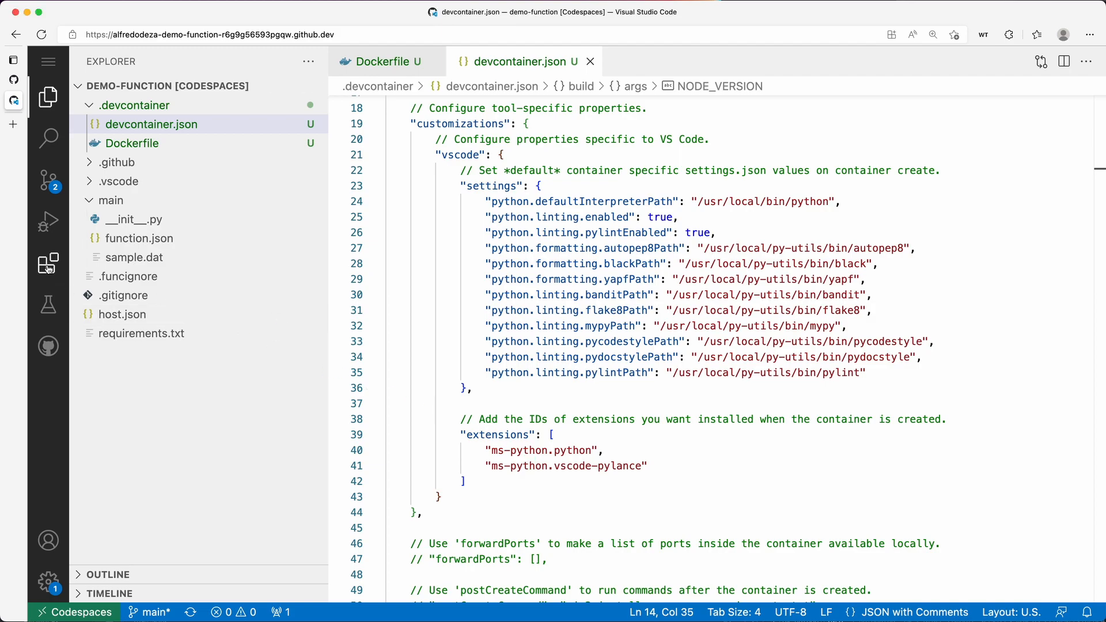
left_click(48, 264)
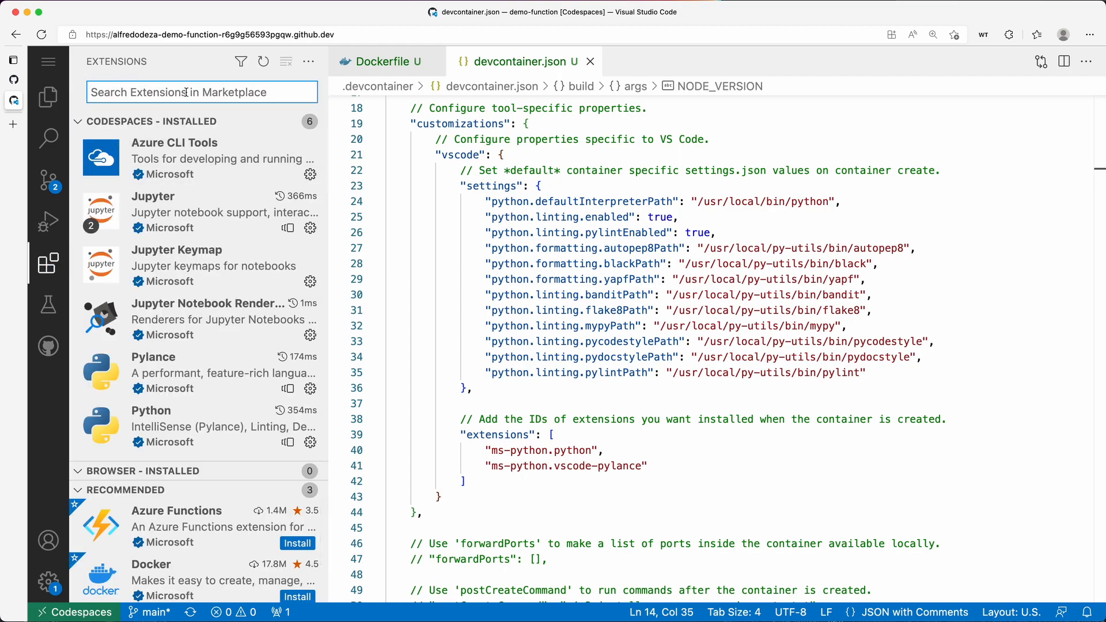
type("python black reformat")
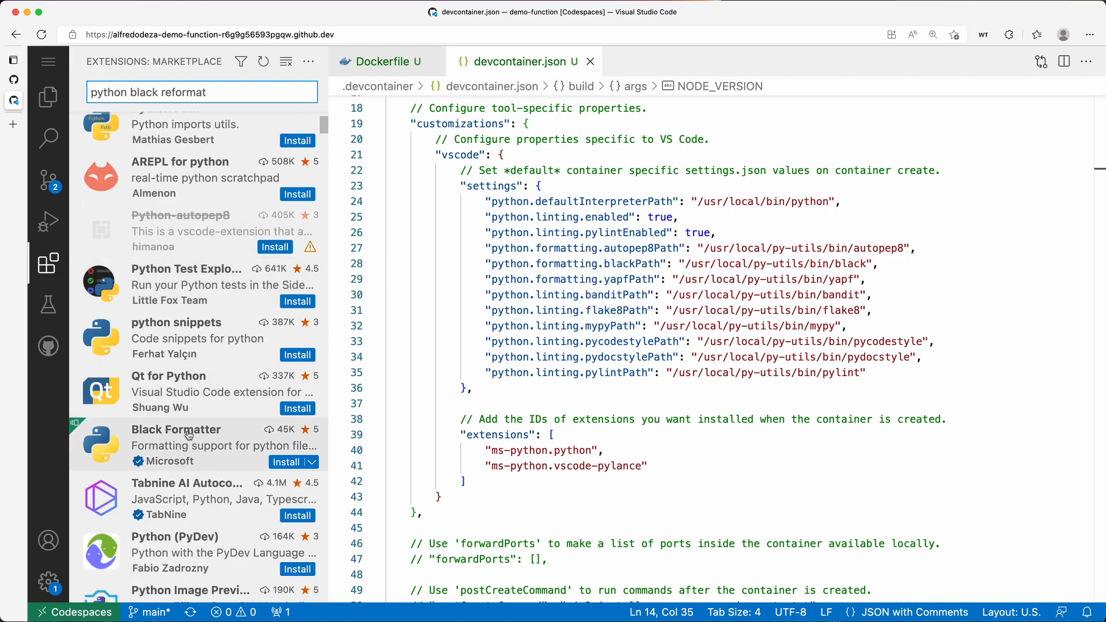
left_click(176, 429)
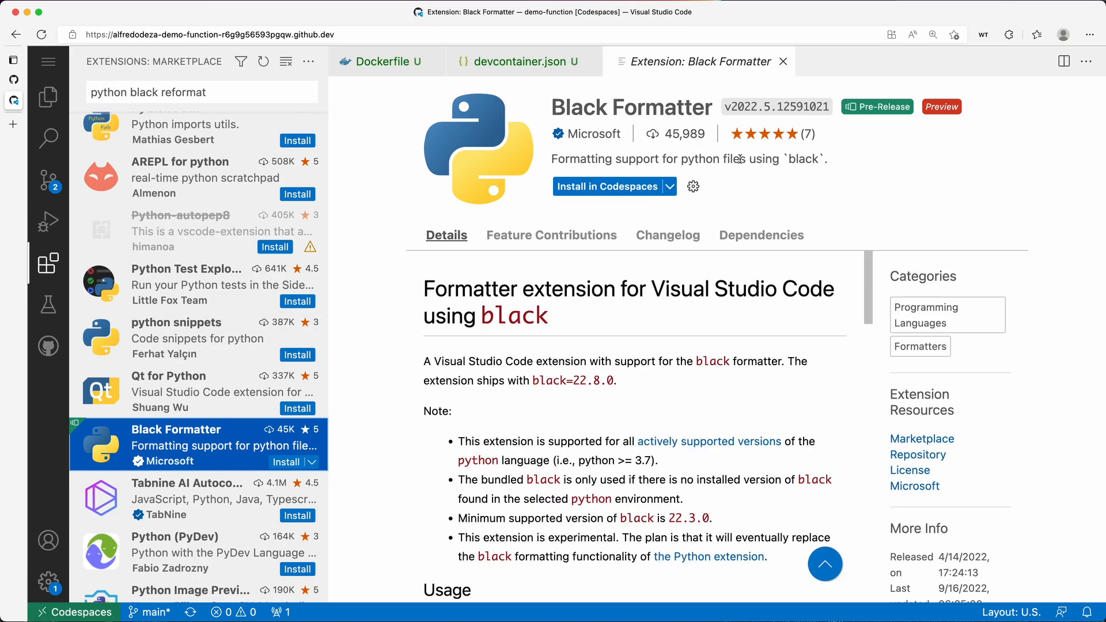
mouse_move(761, 235)
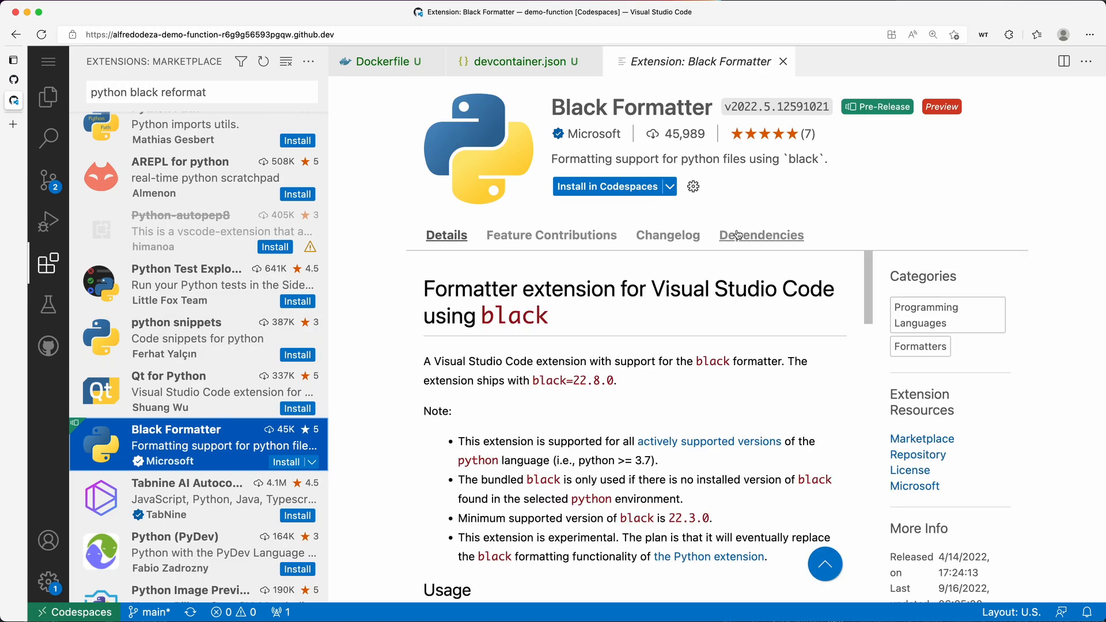
mouse_move(754, 220)
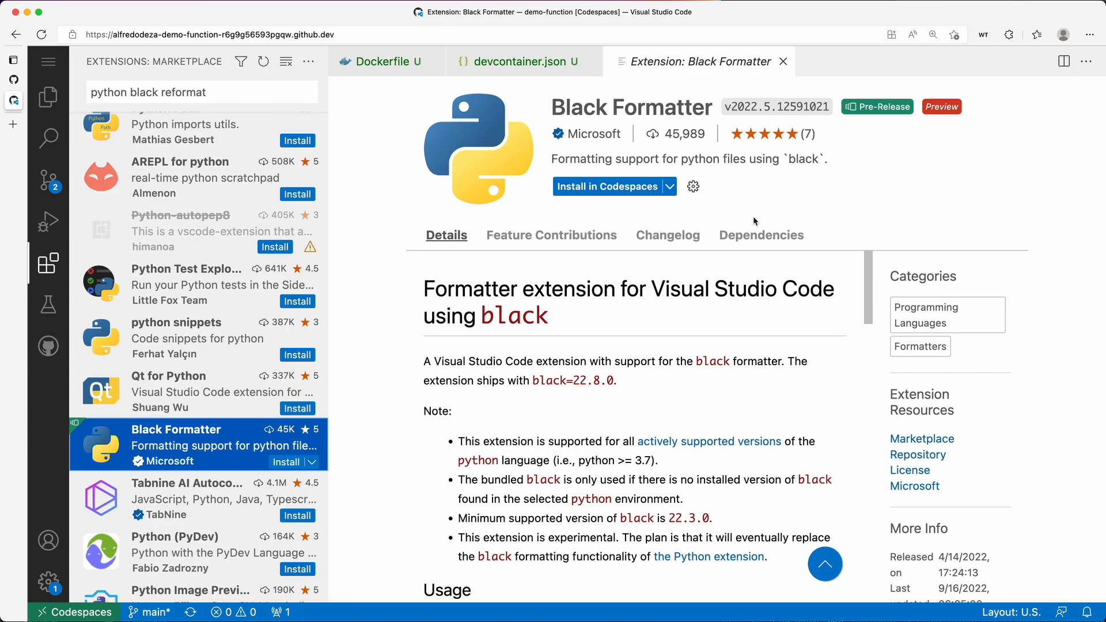
mouse_move(709, 233)
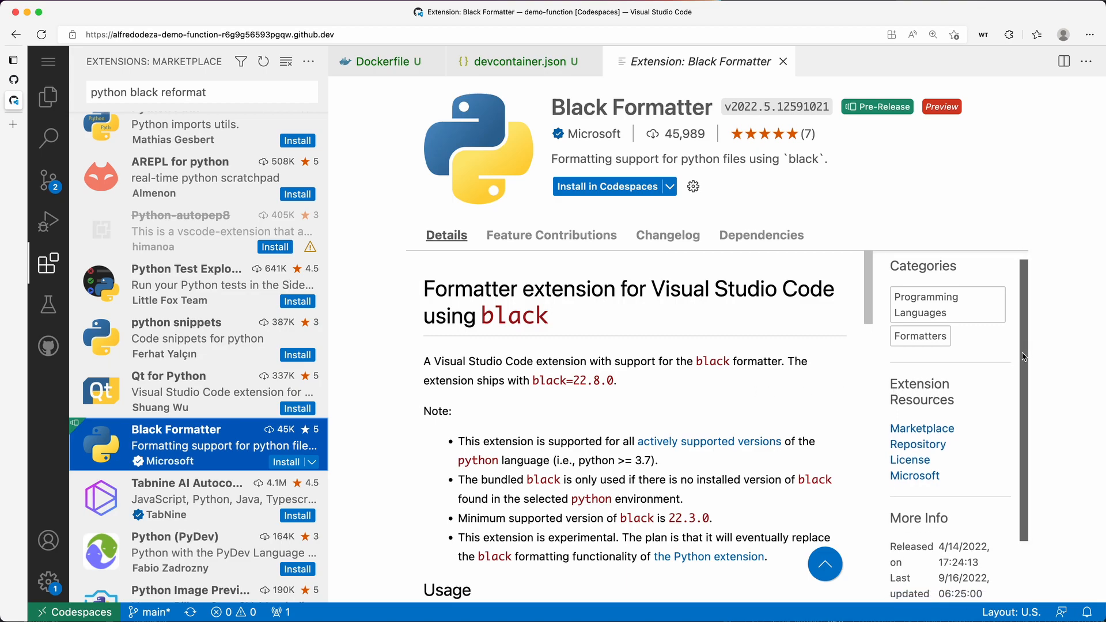
scroll("down", 3)
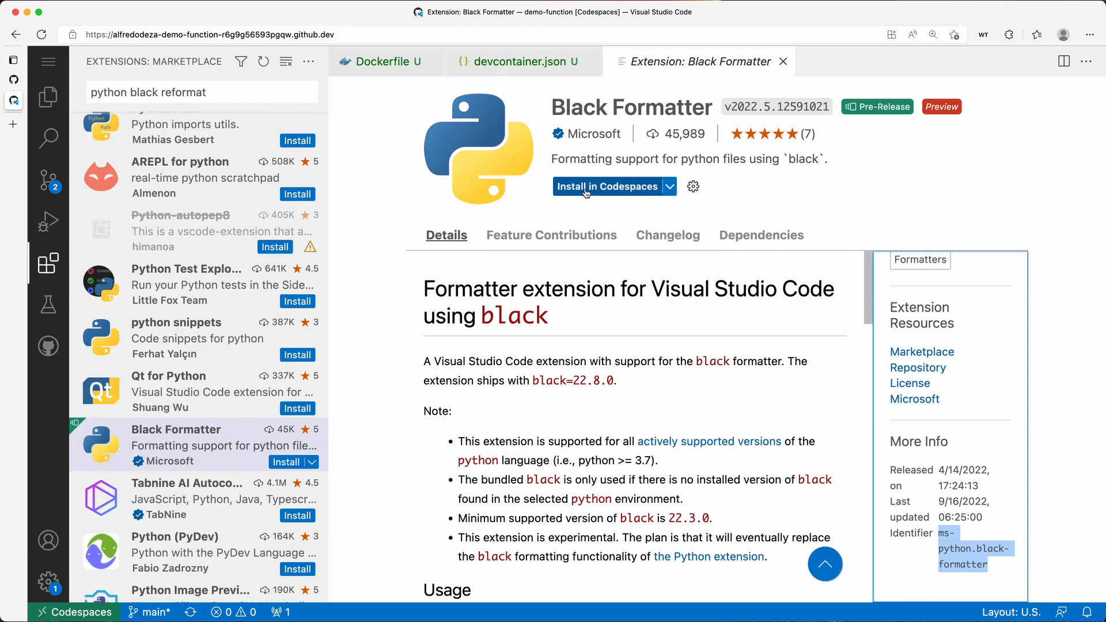
mouse_move(63, 194)
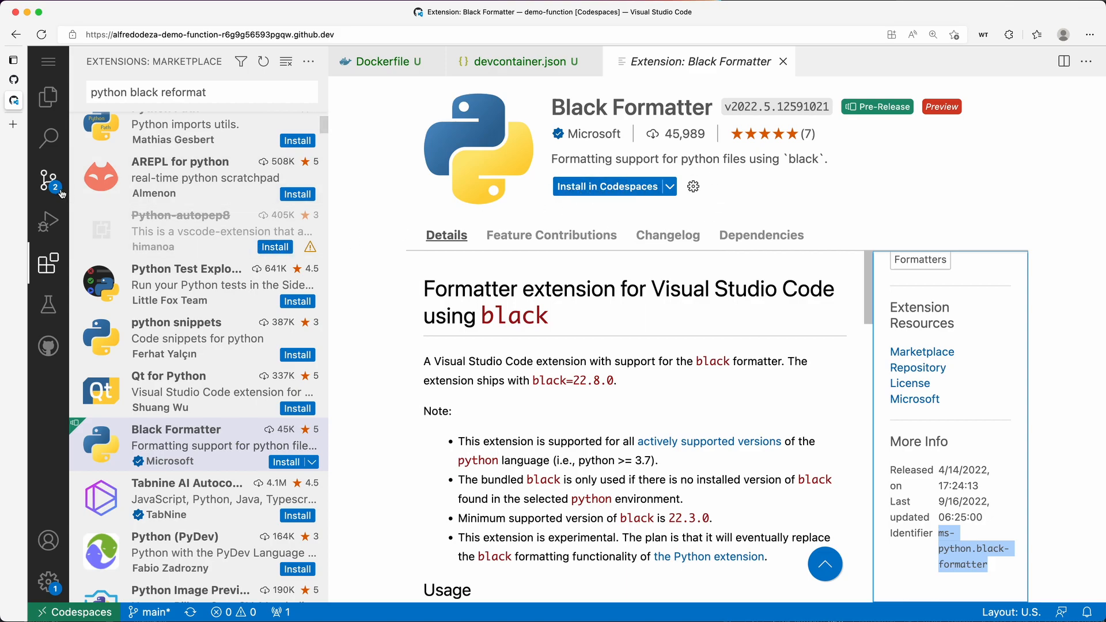
mouse_move(494, 62)
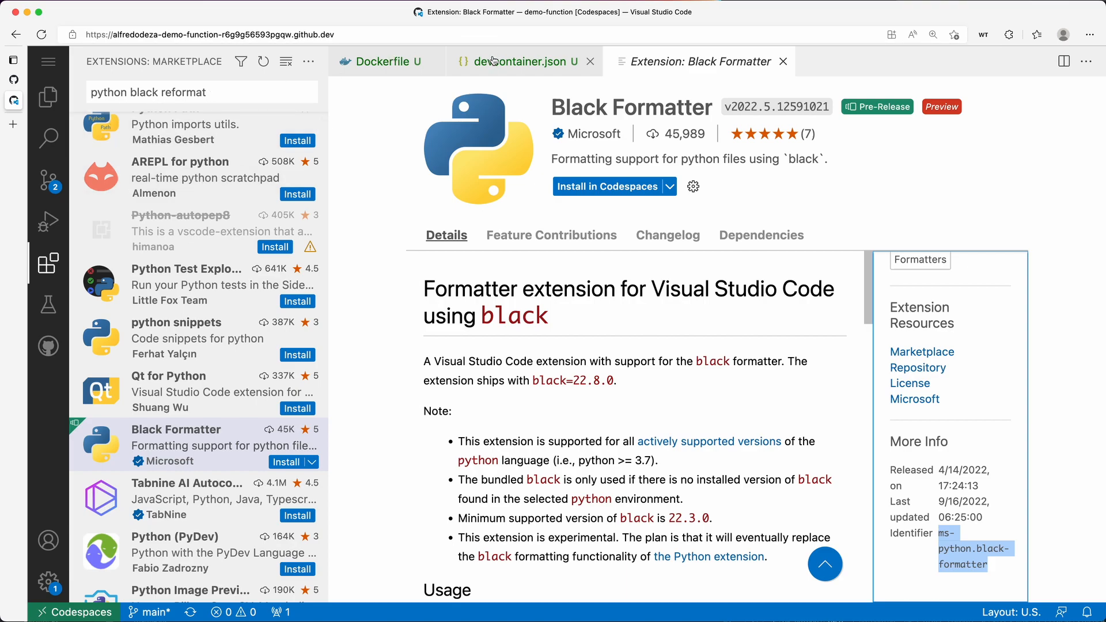
In devcontainer.json, append "ms-python.black-formatter" after the Pylance entry in the extensions list
left_click(522, 61)
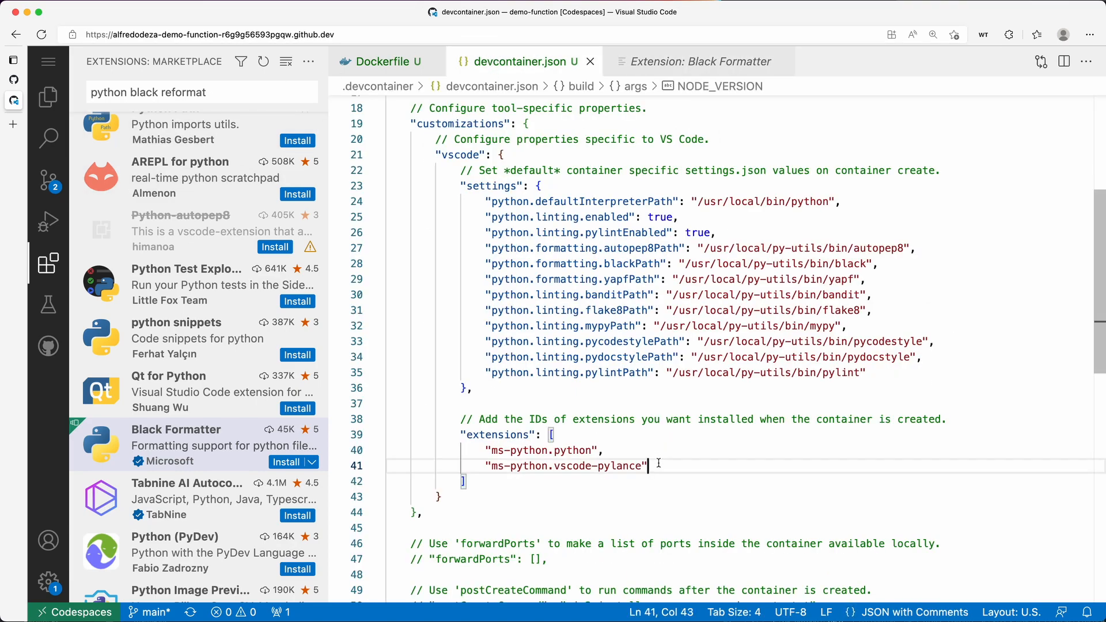
type(",")
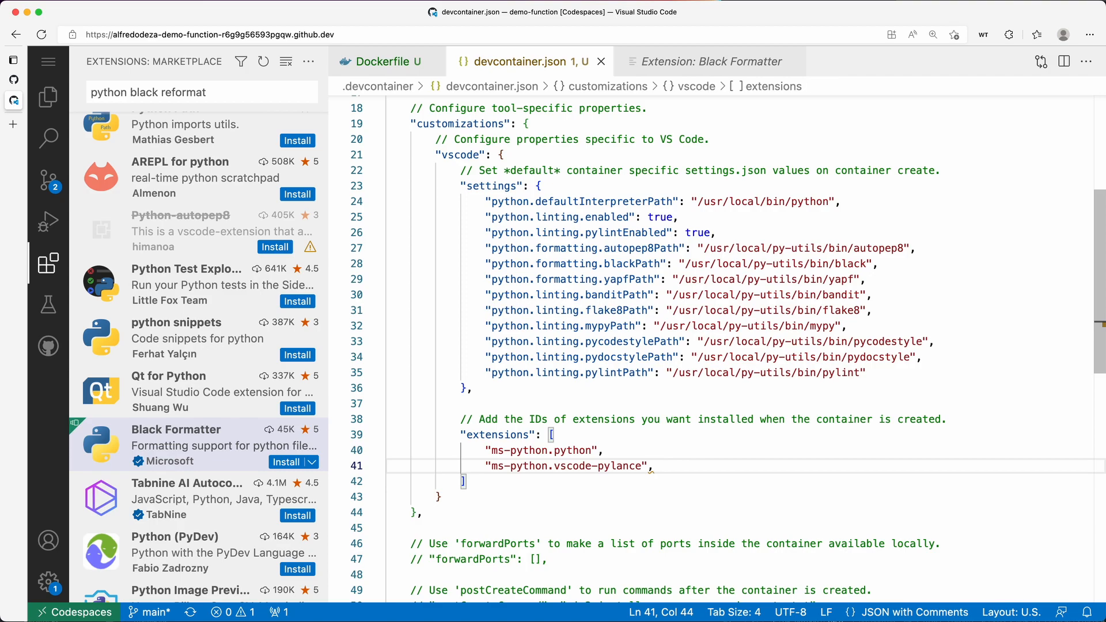
type("\"ms-python.black-formatter\"")
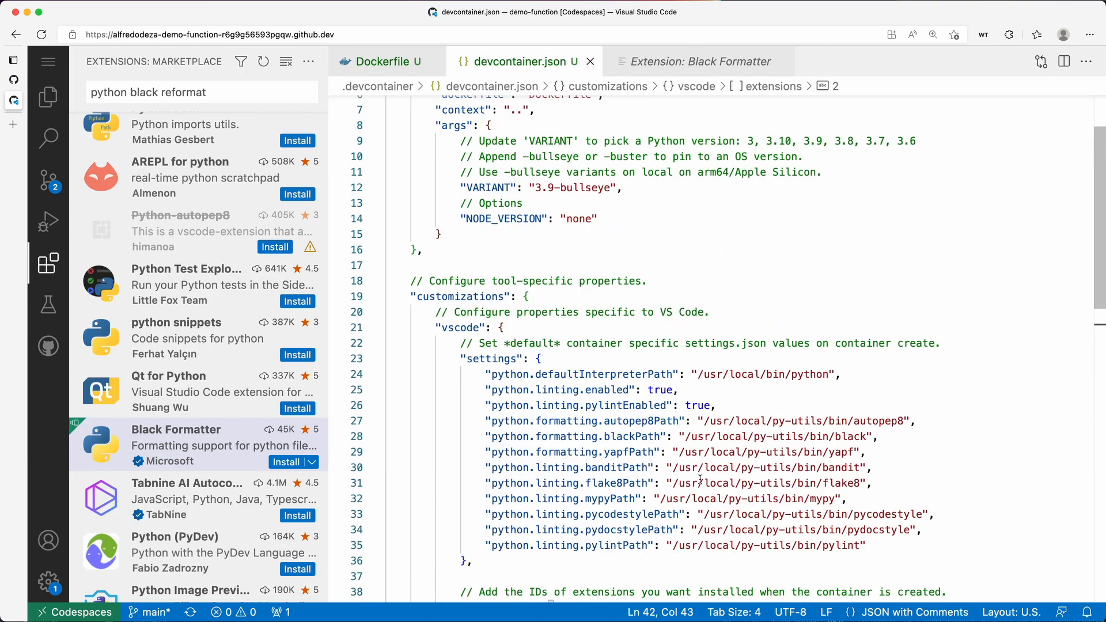
mouse_move(564, 405)
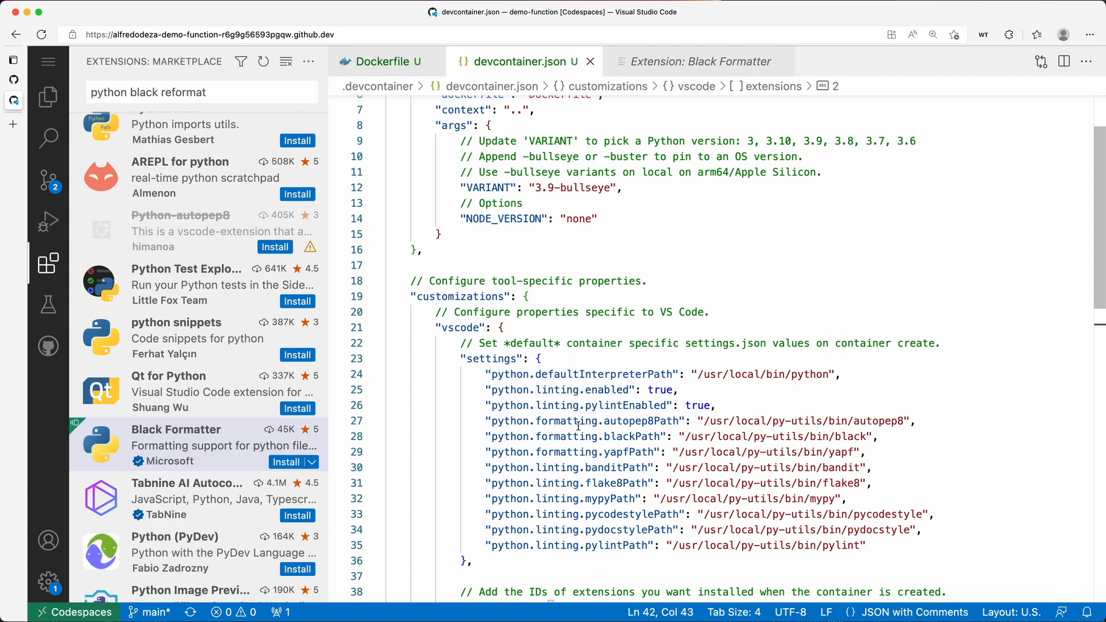
mouse_move(640, 457)
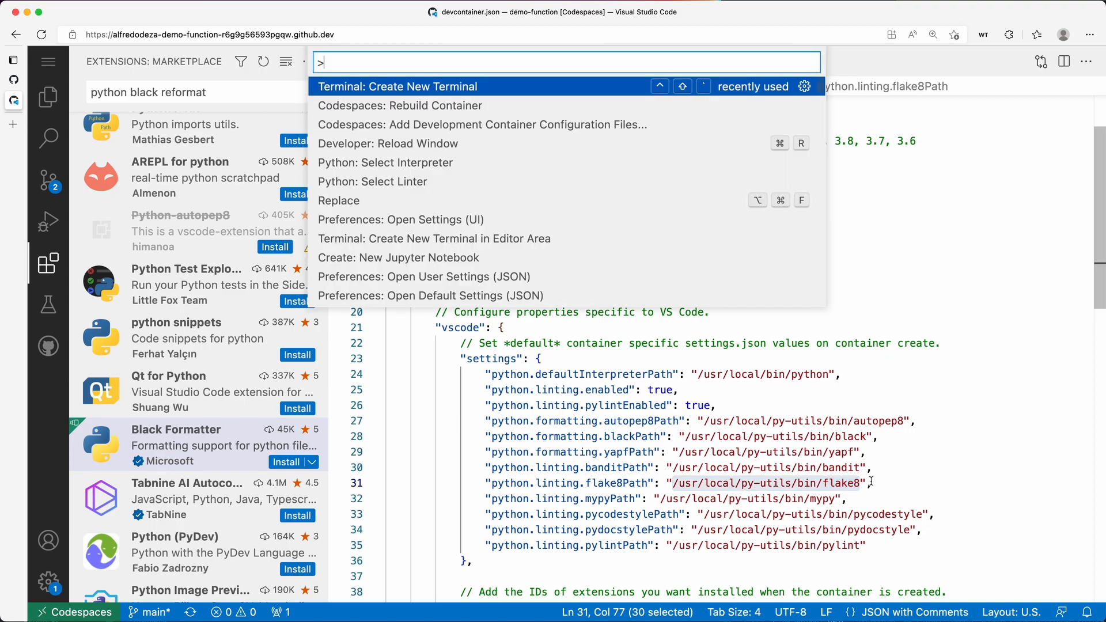
Run /usr/local/py-utils/bin/flake8 in a new terminal, revealing an E302 warning in __init__.py
left_click(397, 86)
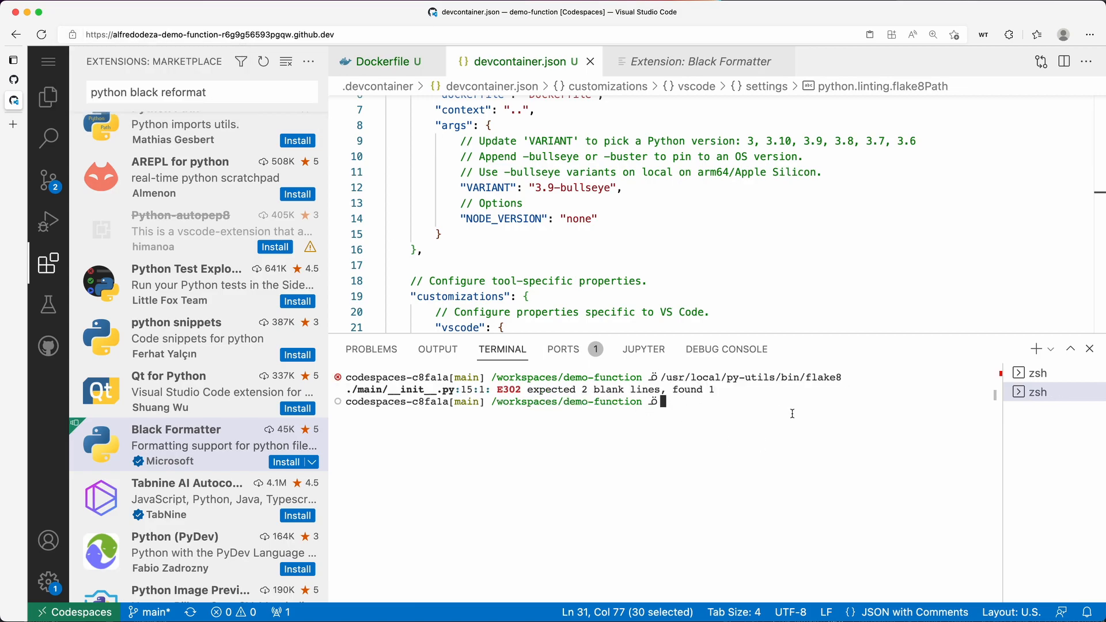
type("/usr/local/py-utils/bin/flake8\",")
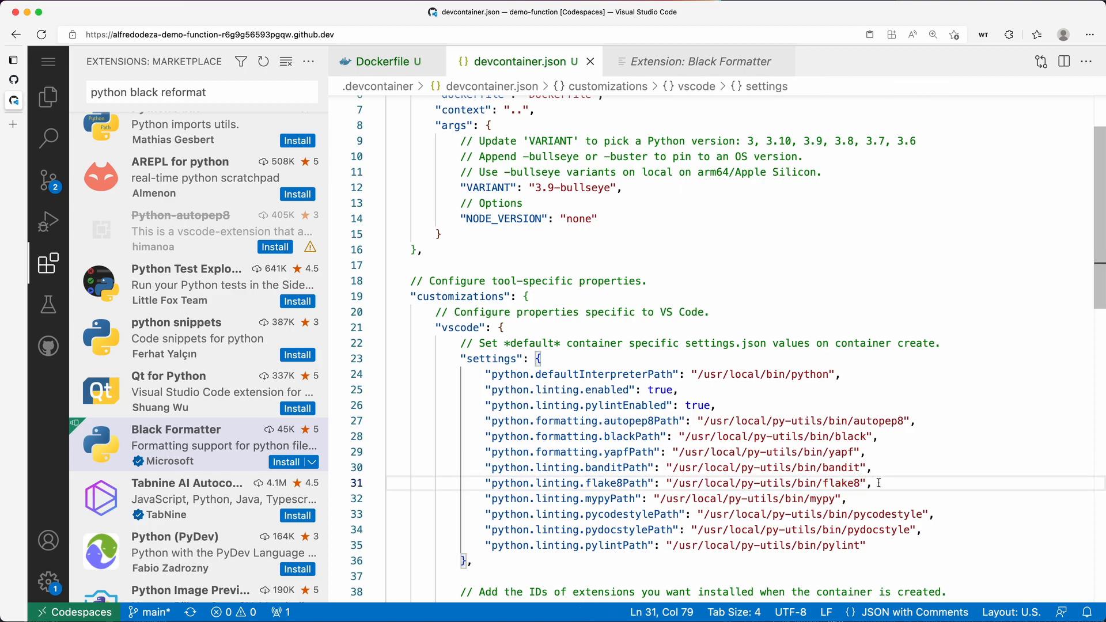
Add "python.linting.flake8Enabled": true and set "python.linting.pylintEnabled" to false
type("python.linting.flake8Enabled\": ,")
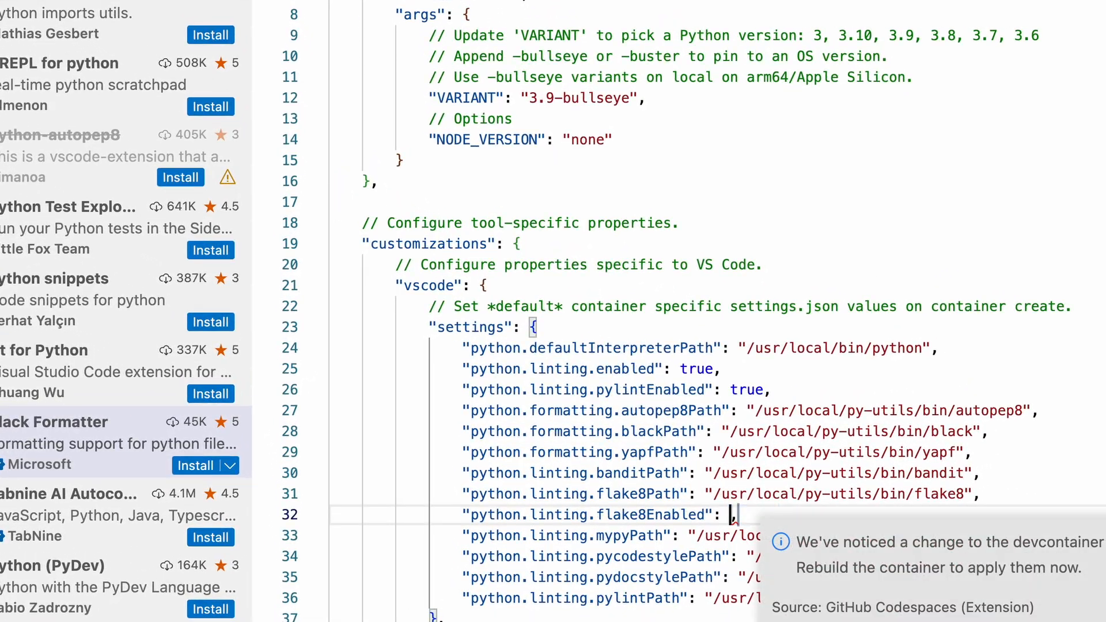
type("true")
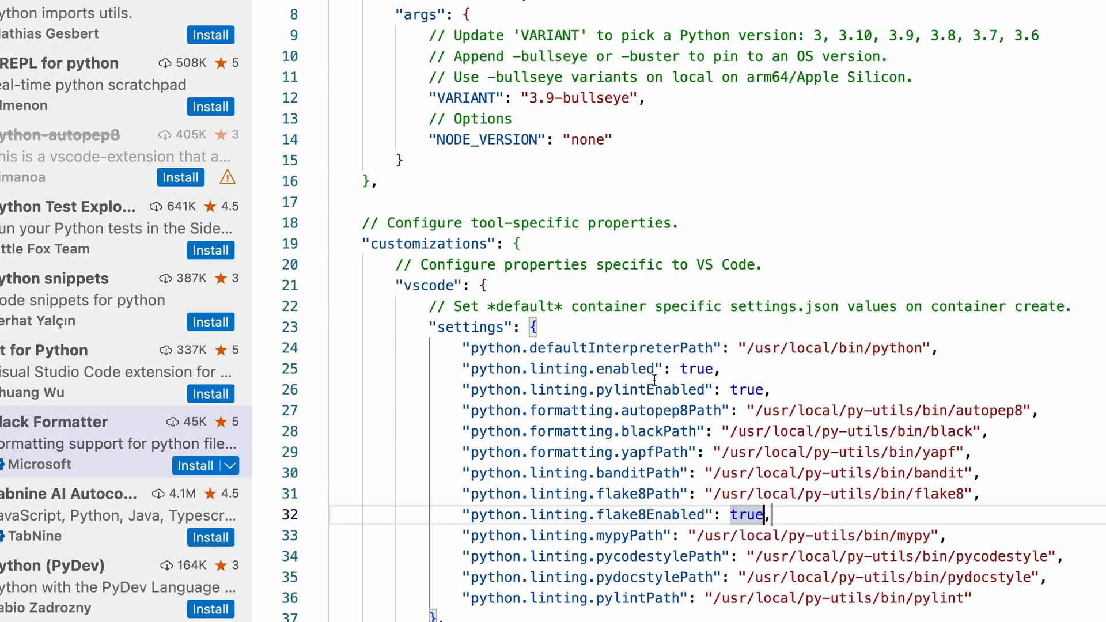
mouse_move(750, 389)
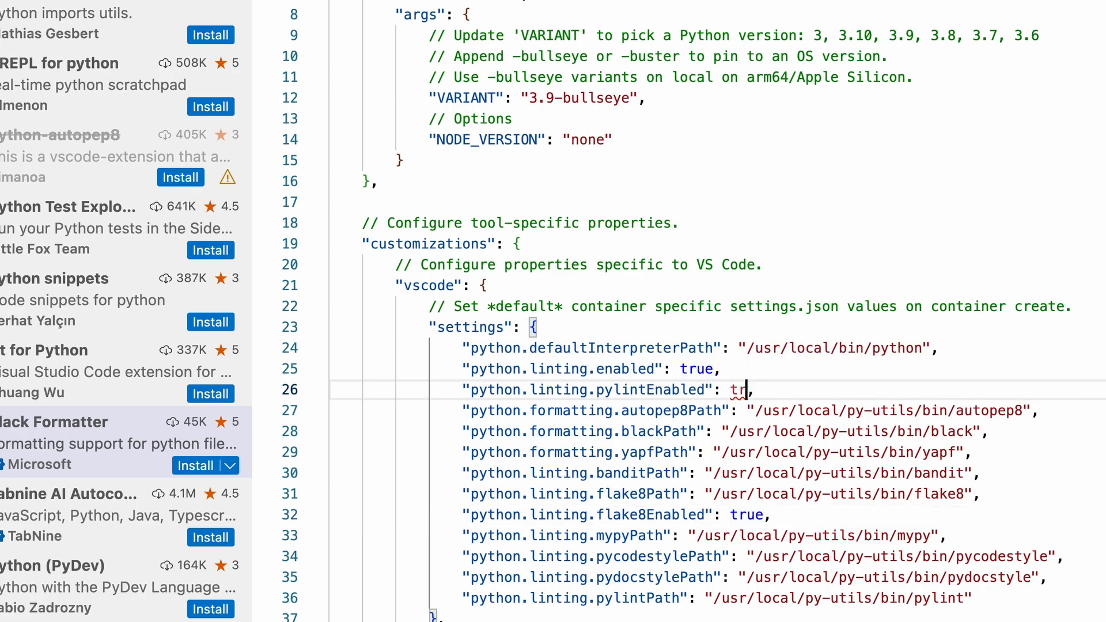
type("false")
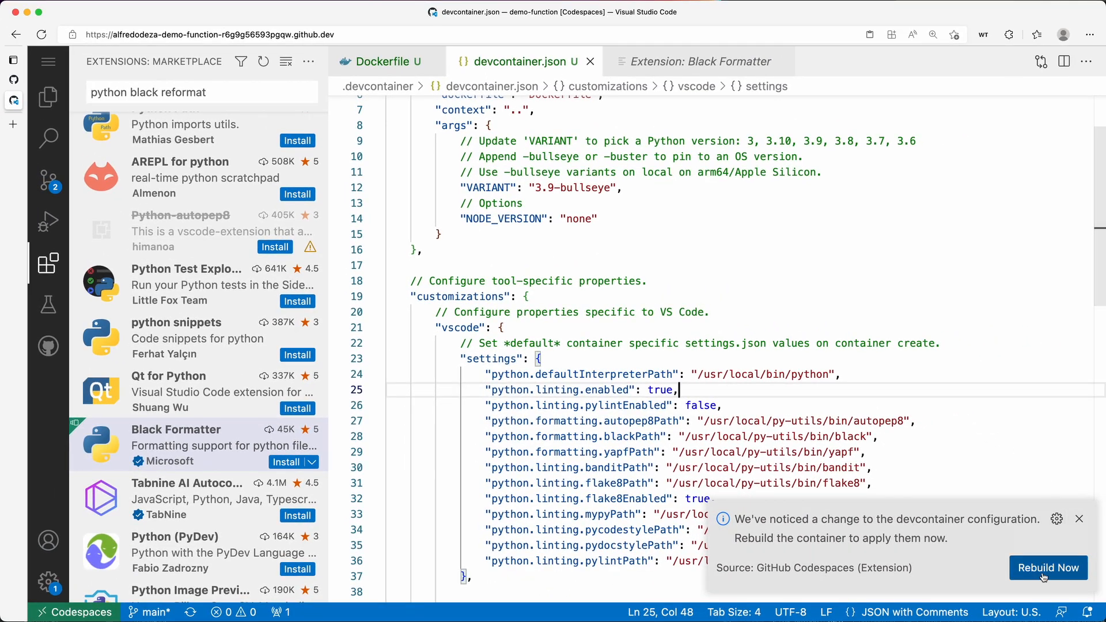
Accept the Rebuild Now notification and confirm rebuilding the codespace
left_click(1047, 568)
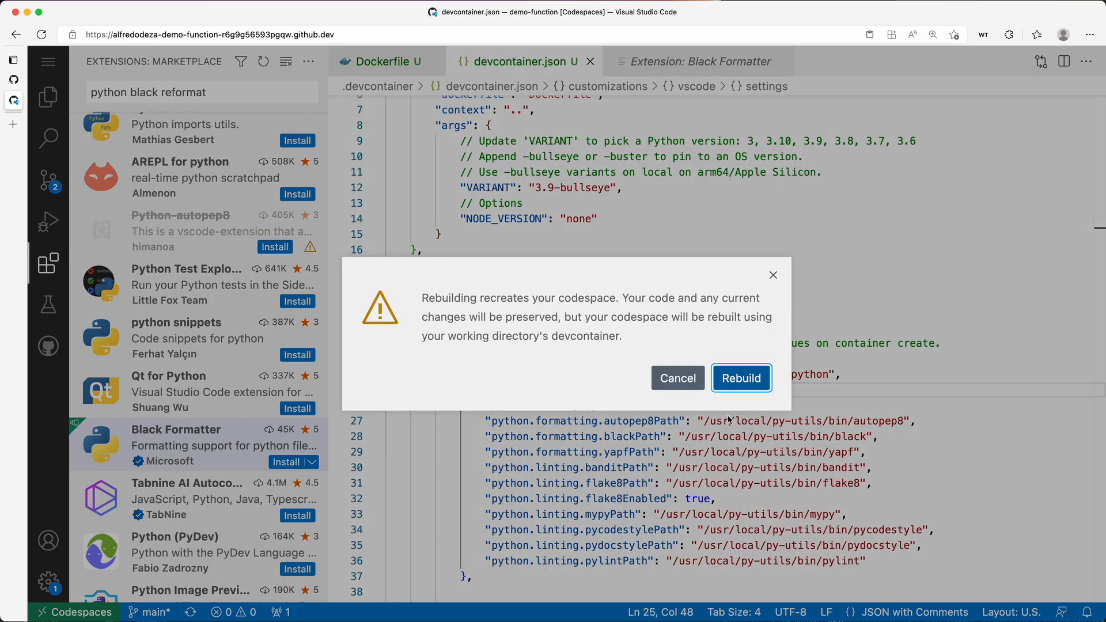
left_click(741, 378)
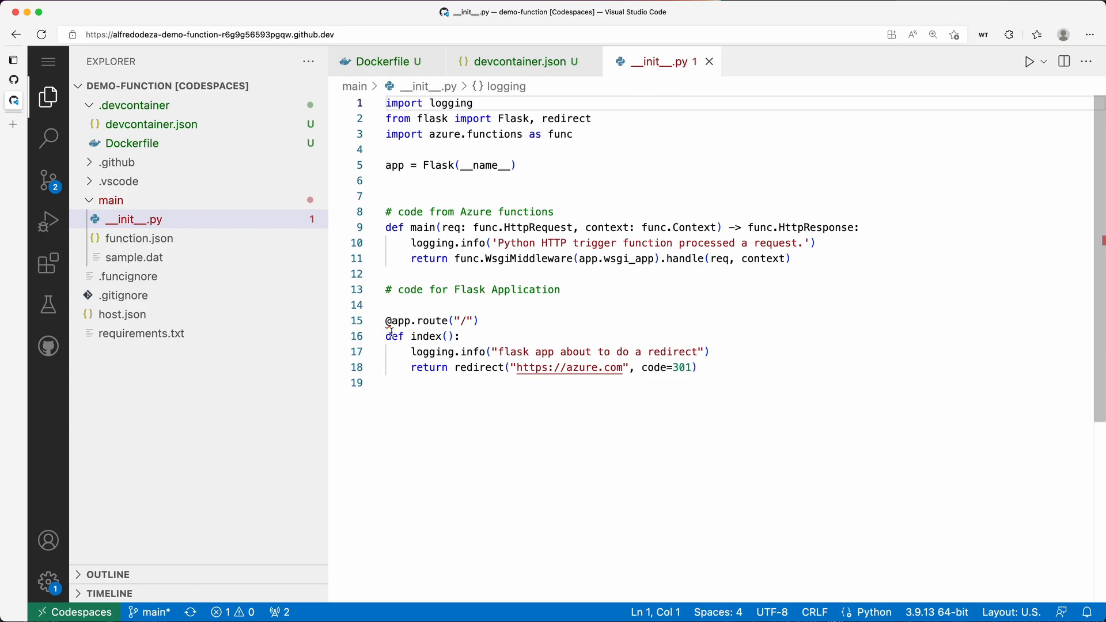
mouse_move(387, 321)
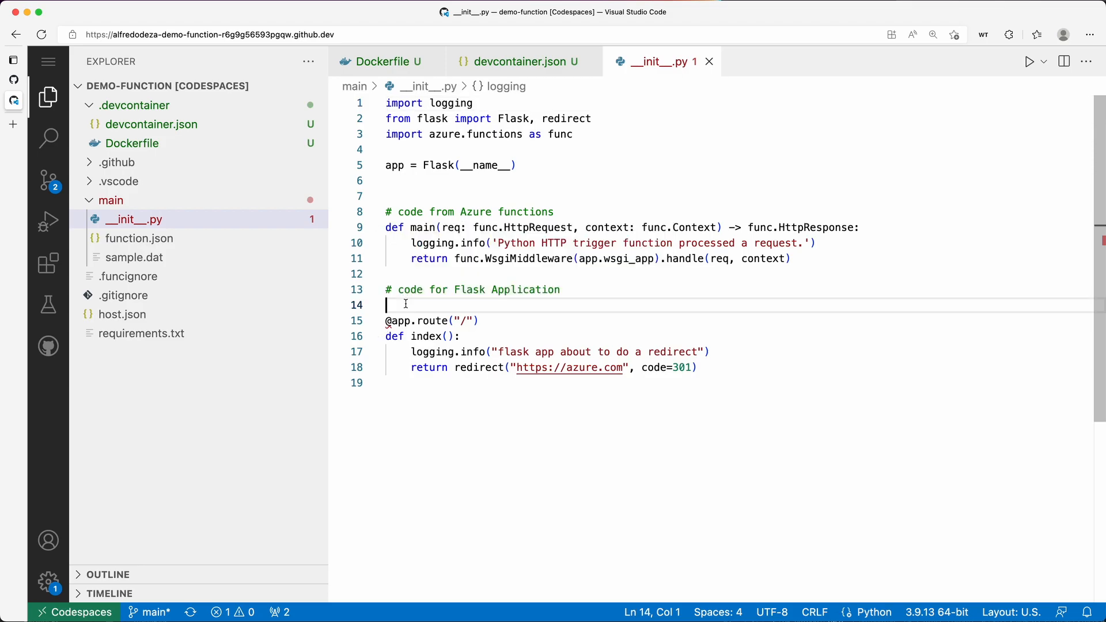
key("Enter")
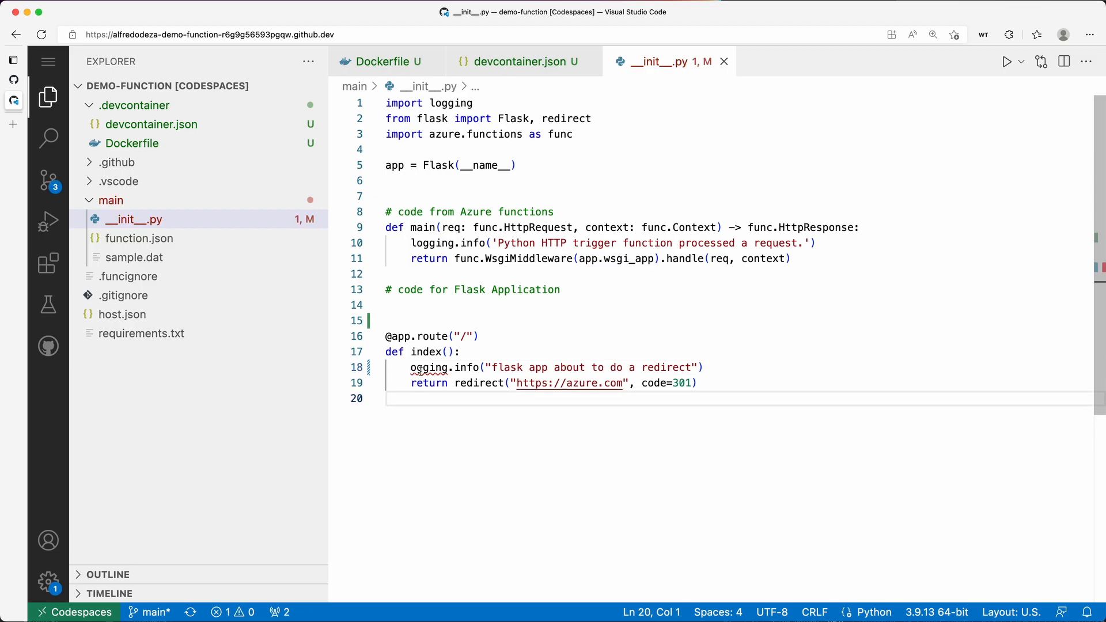
mouse_move(422, 367)
type("l")
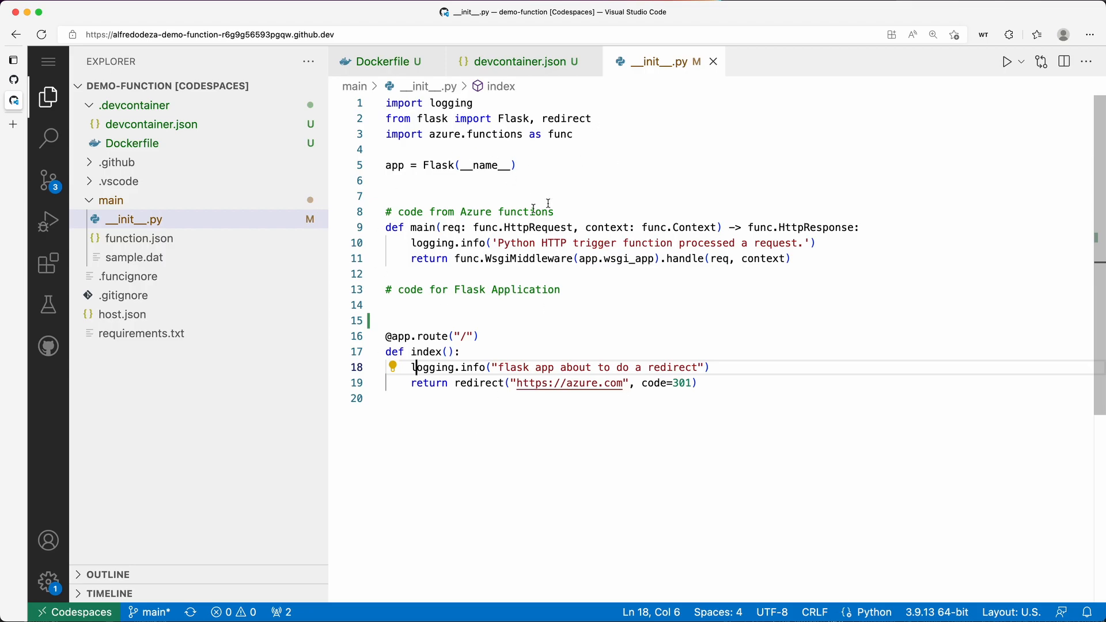
mouse_move(48, 138)
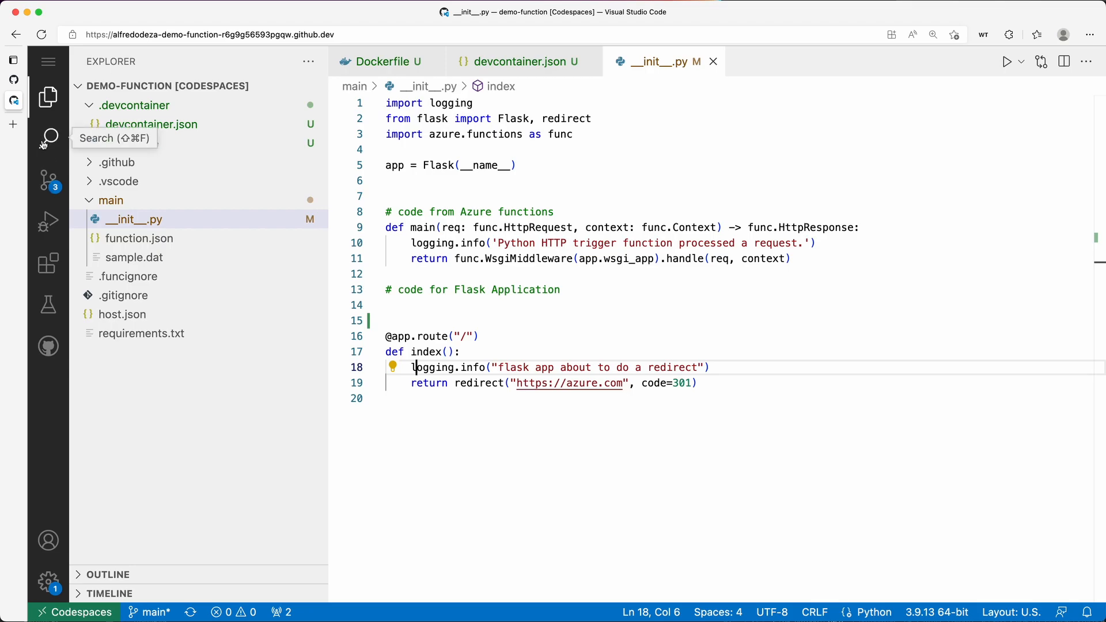
Search extensions for 'black fo' and open the enabled Black Formatter details page
left_click(47, 264)
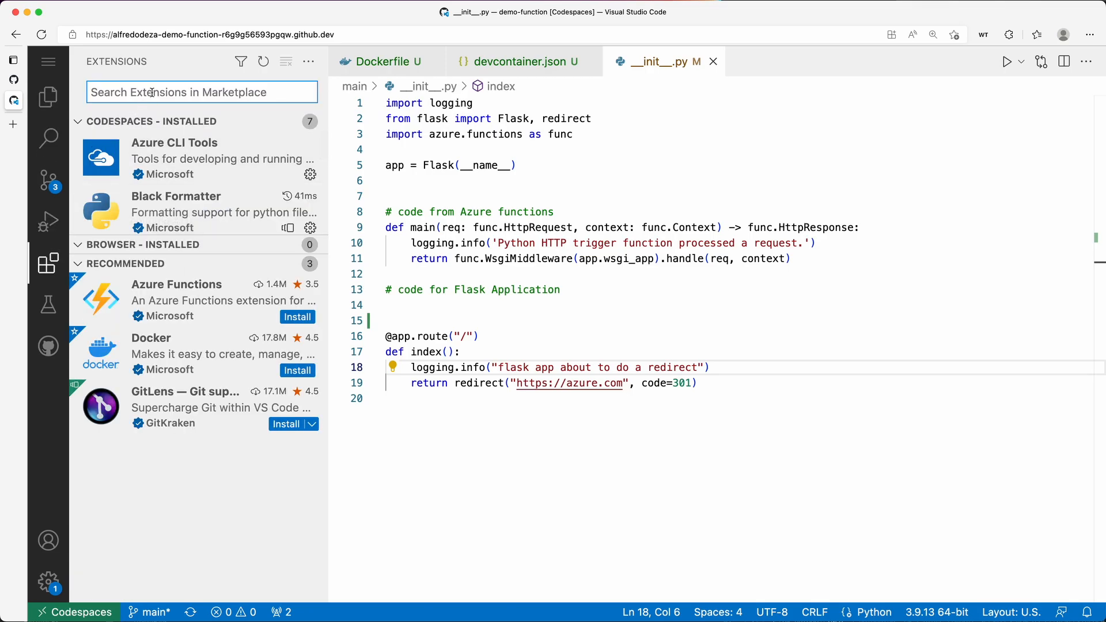
type("black formatter")
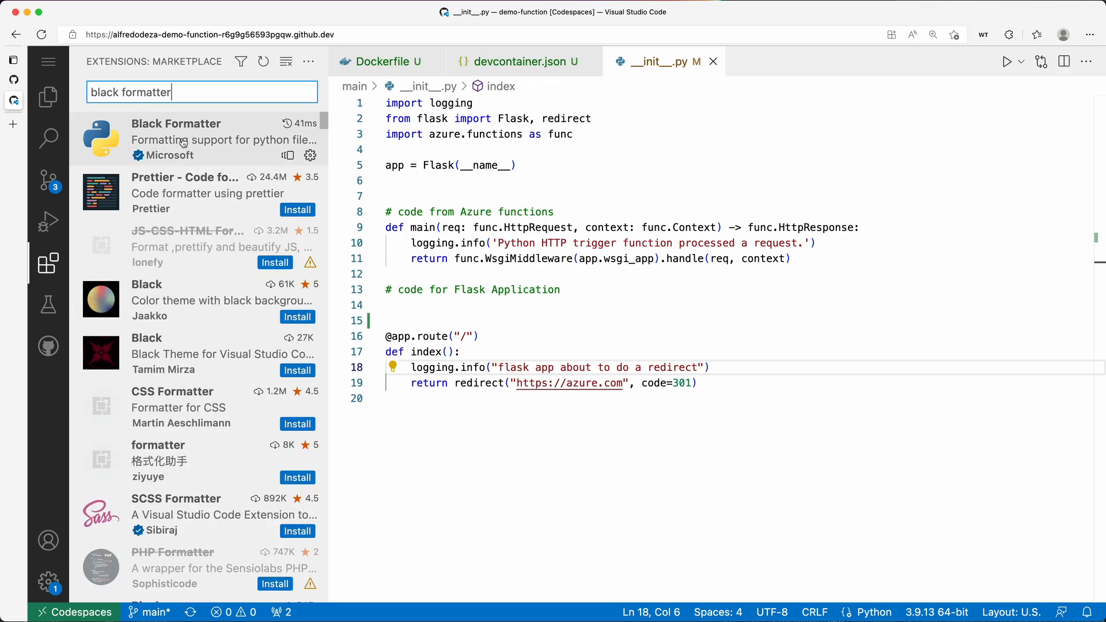
left_click(177, 138)
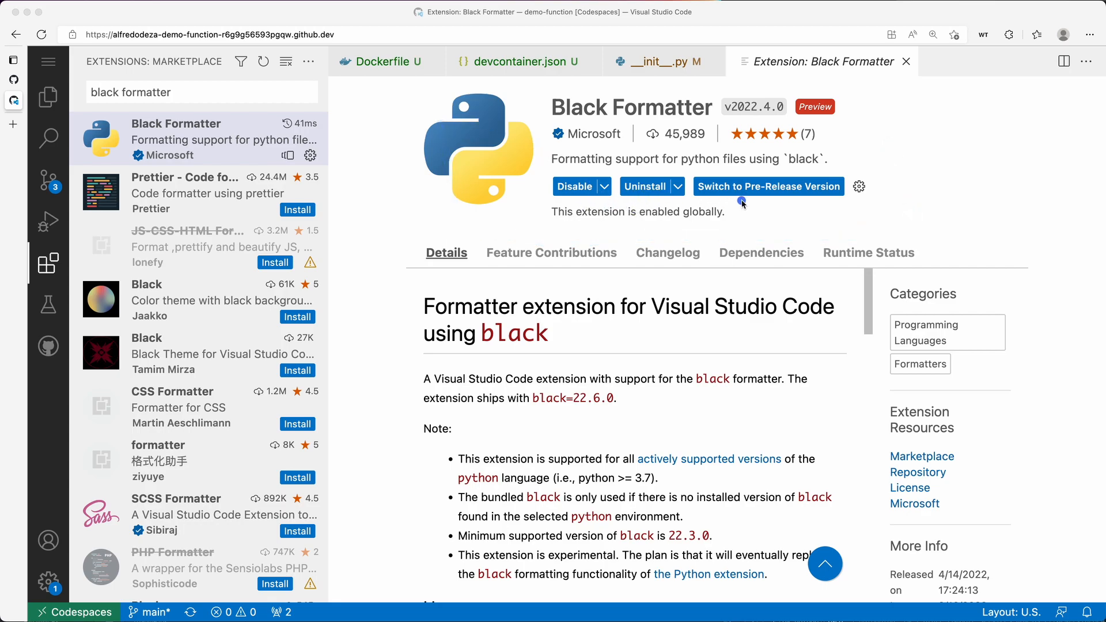
mouse_move(795, 198)
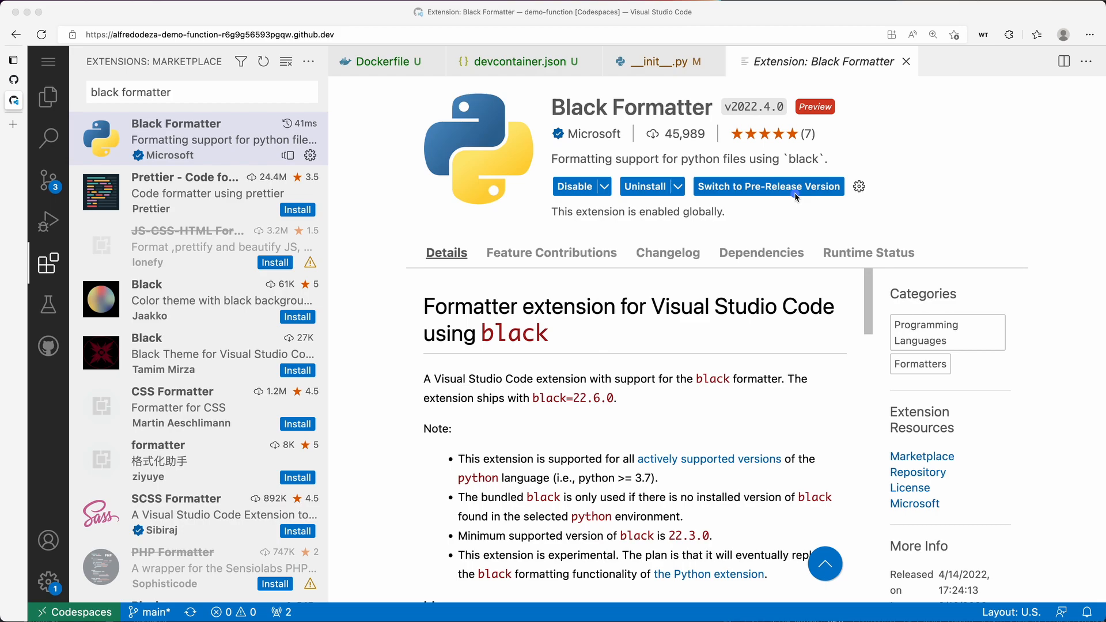
mouse_move(743, 408)
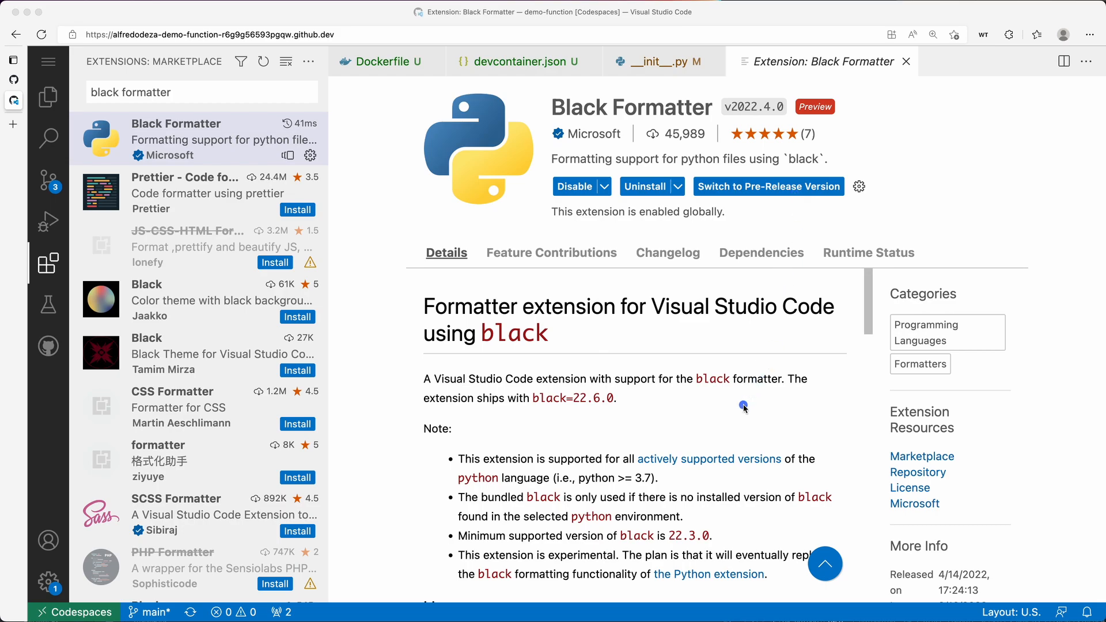
mouse_move(415, 190)
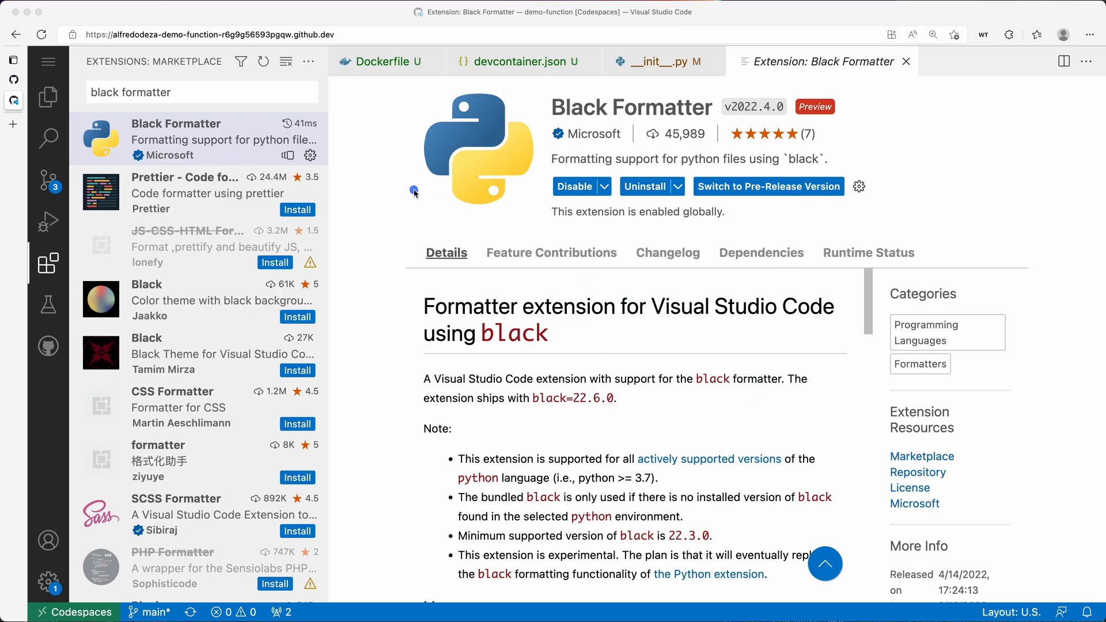
mouse_move(596, 83)
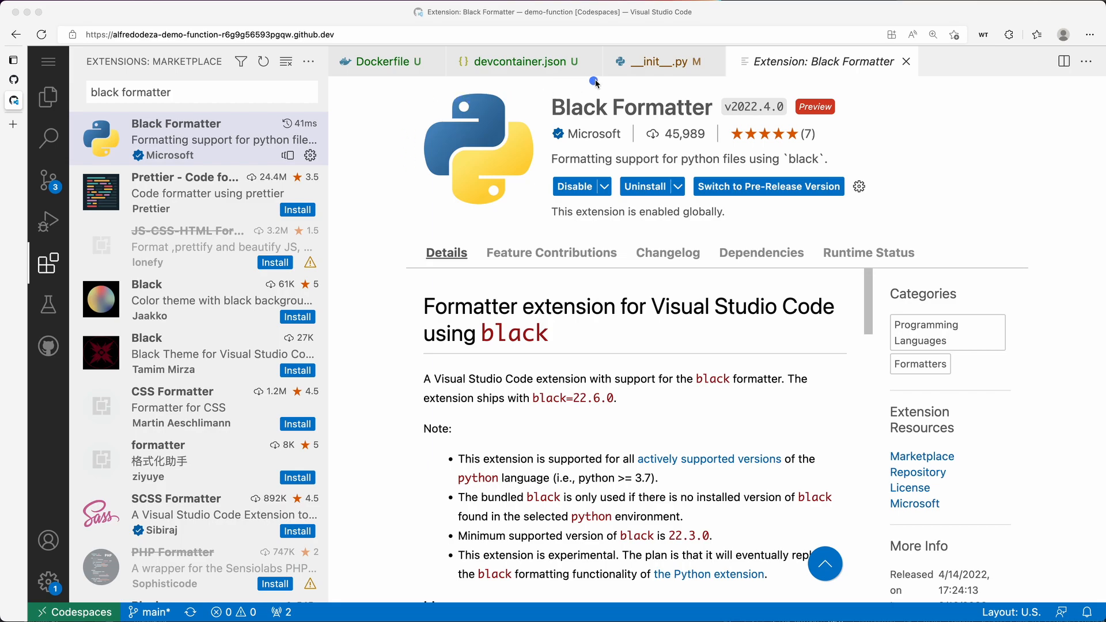
left_click(519, 61)
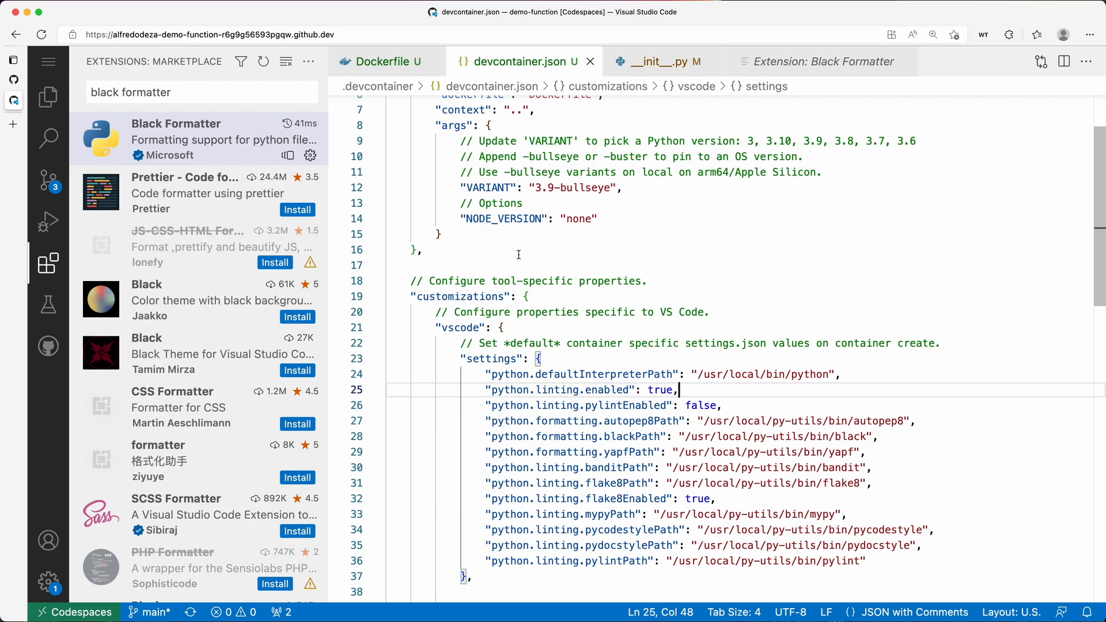
scroll("down", 3)
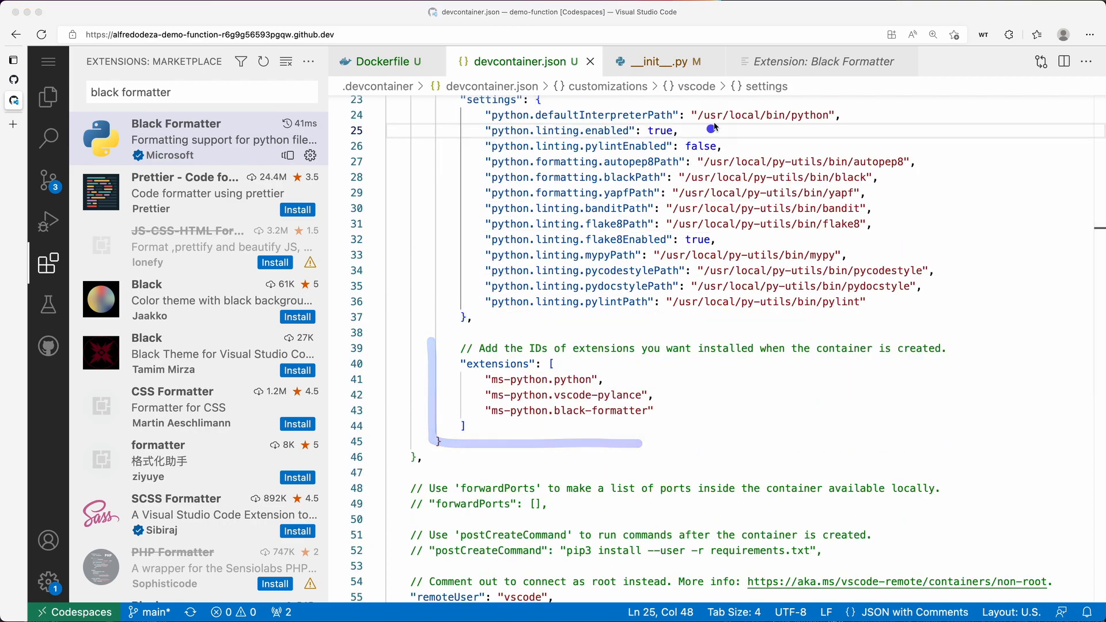
left_click(821, 61)
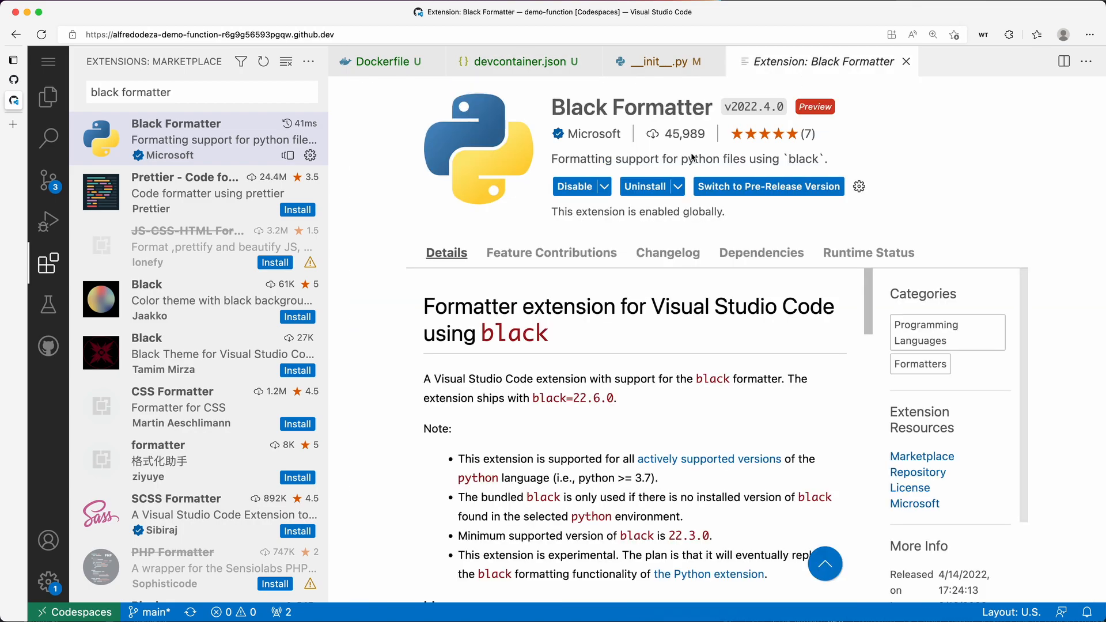
scroll("down", 3)
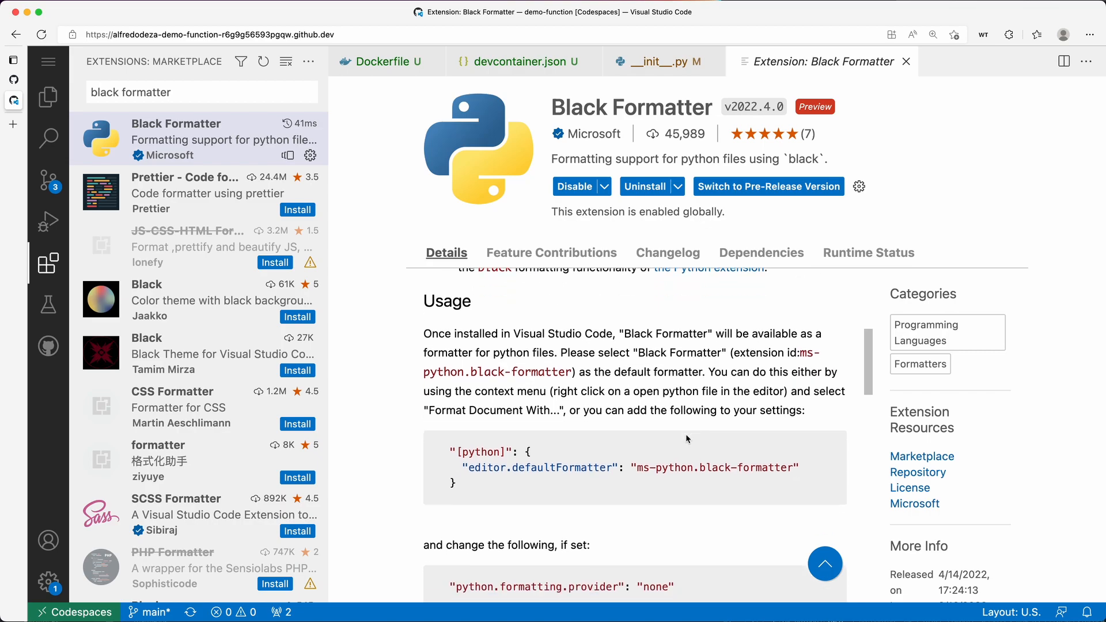
scroll("down", 3)
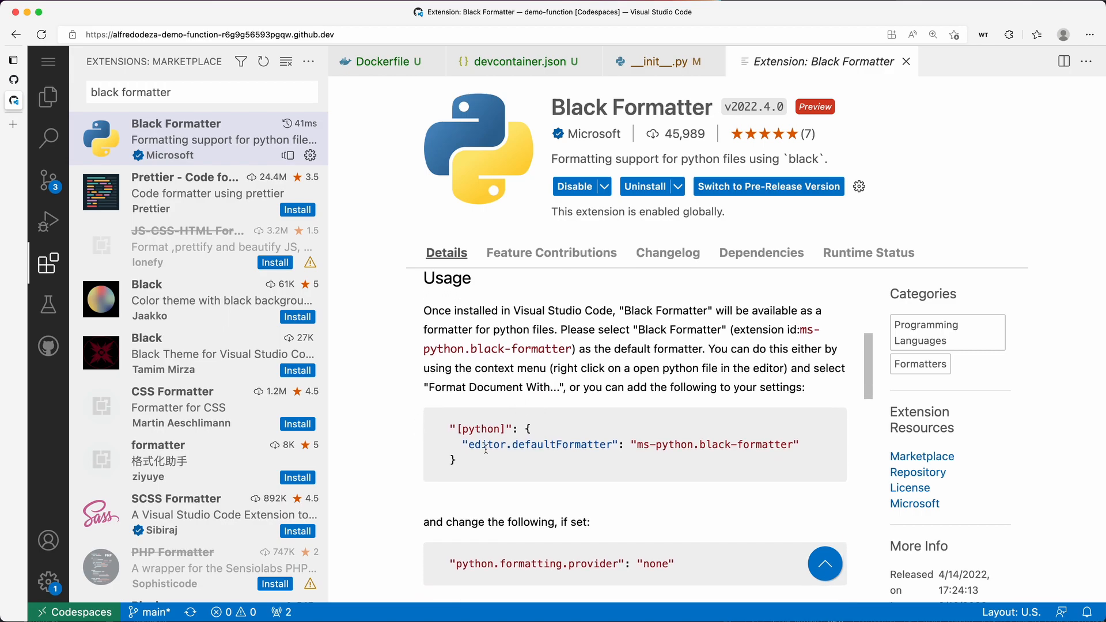
scroll("down", 3)
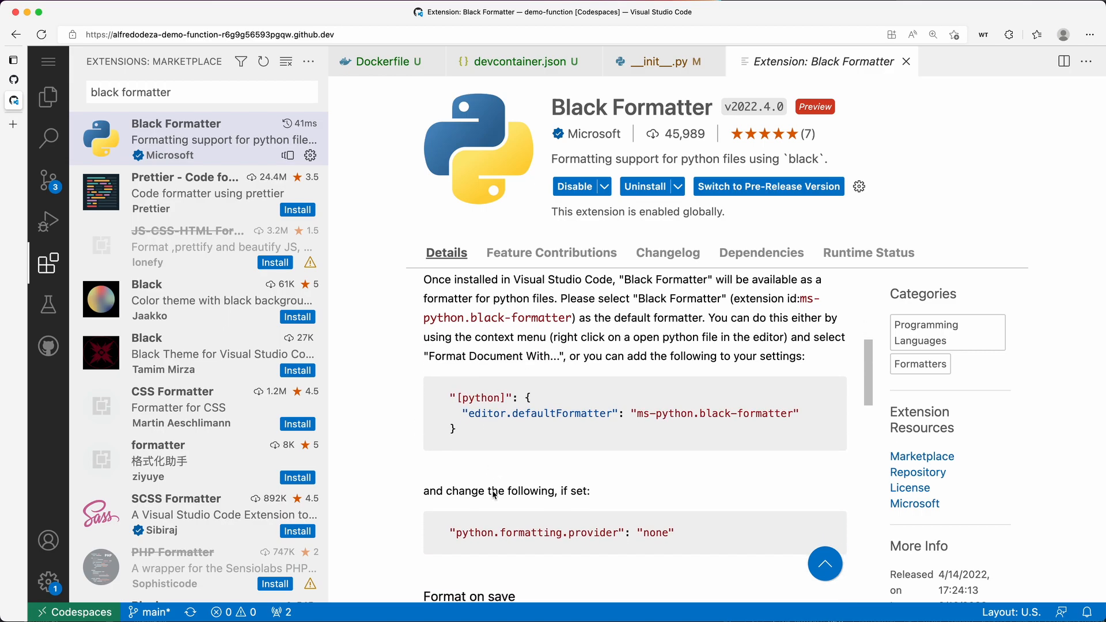
scroll("down", 3)
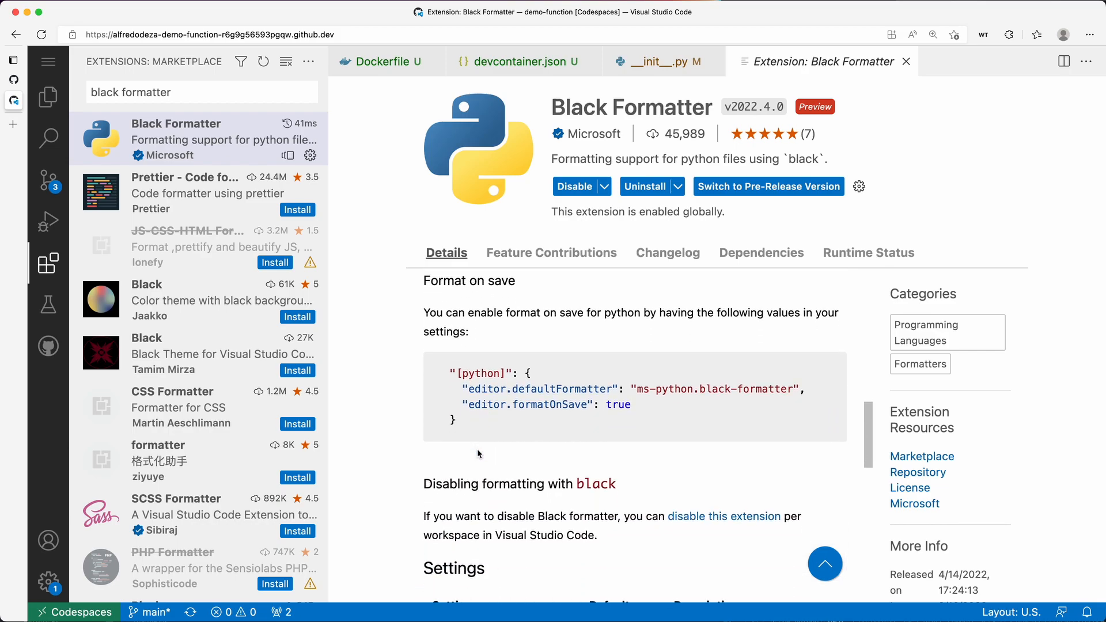
scroll("down", 3)
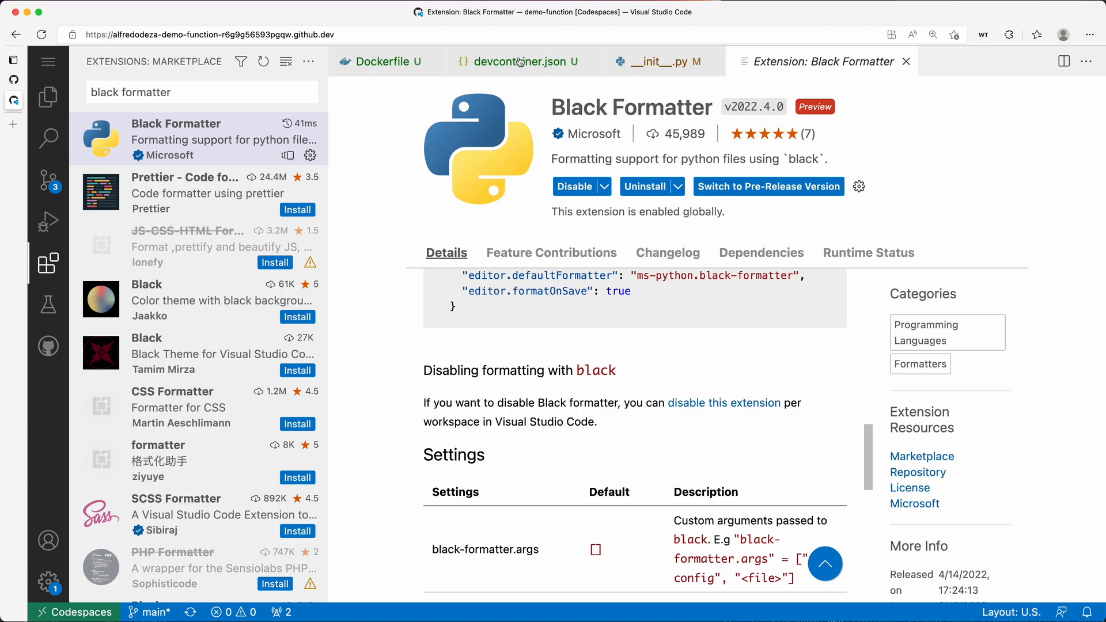
Look over devcontainer.json's settings block, then return to __init__.py
left_click(519, 62)
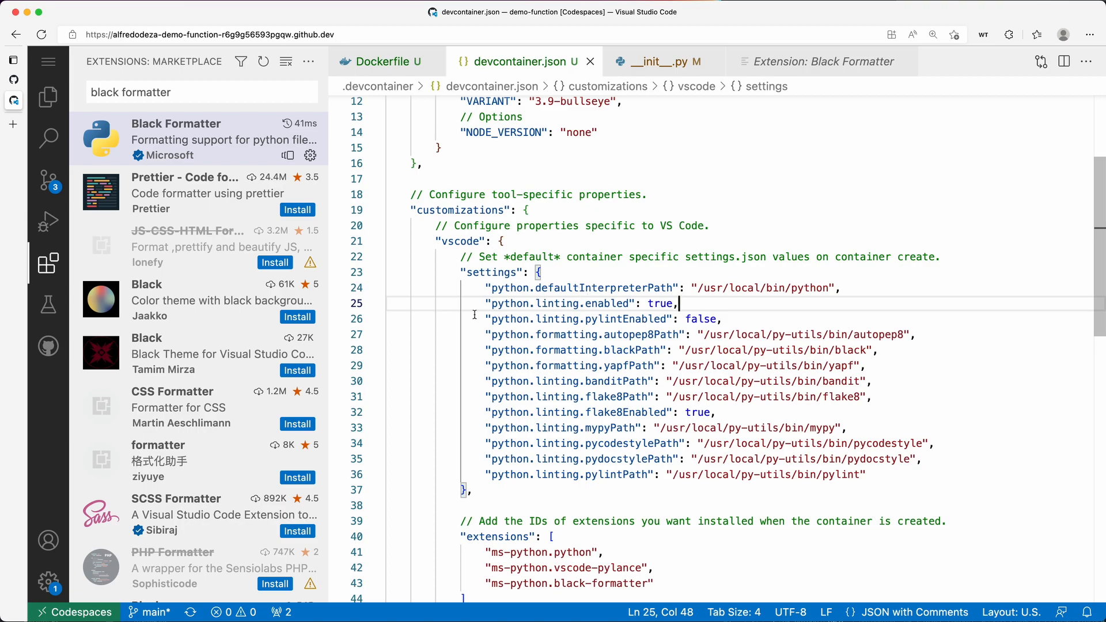
scroll("down", 3)
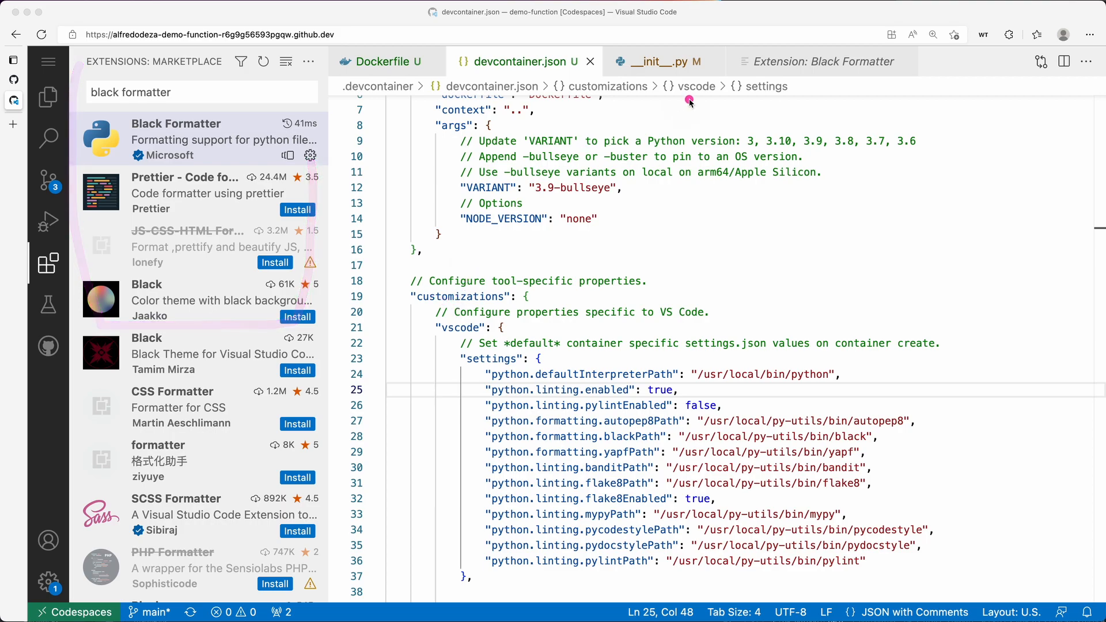
left_click(657, 62)
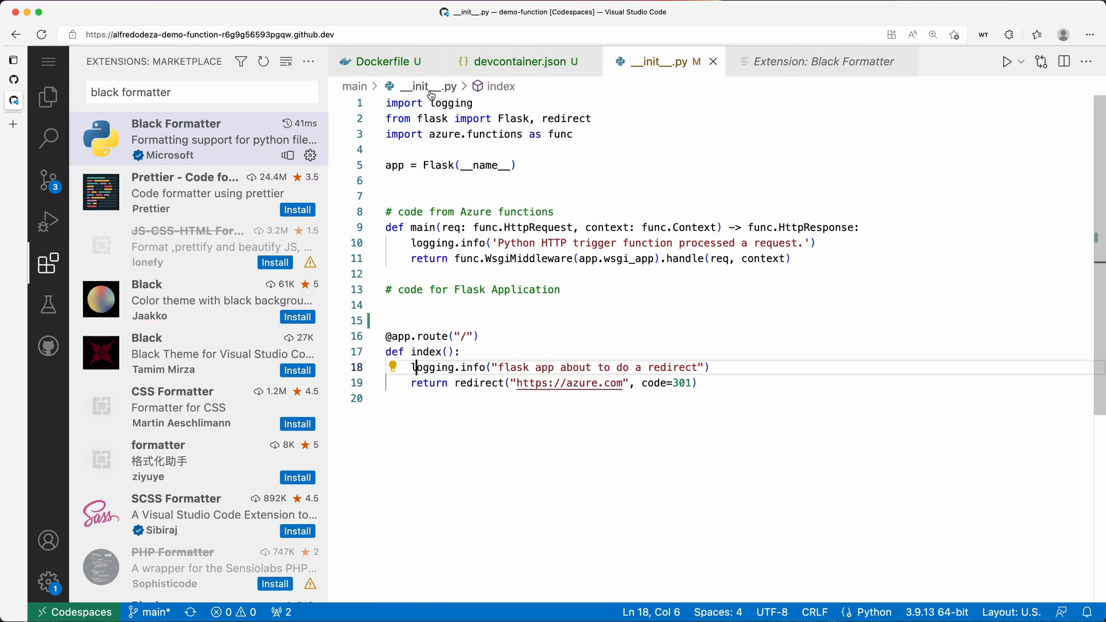